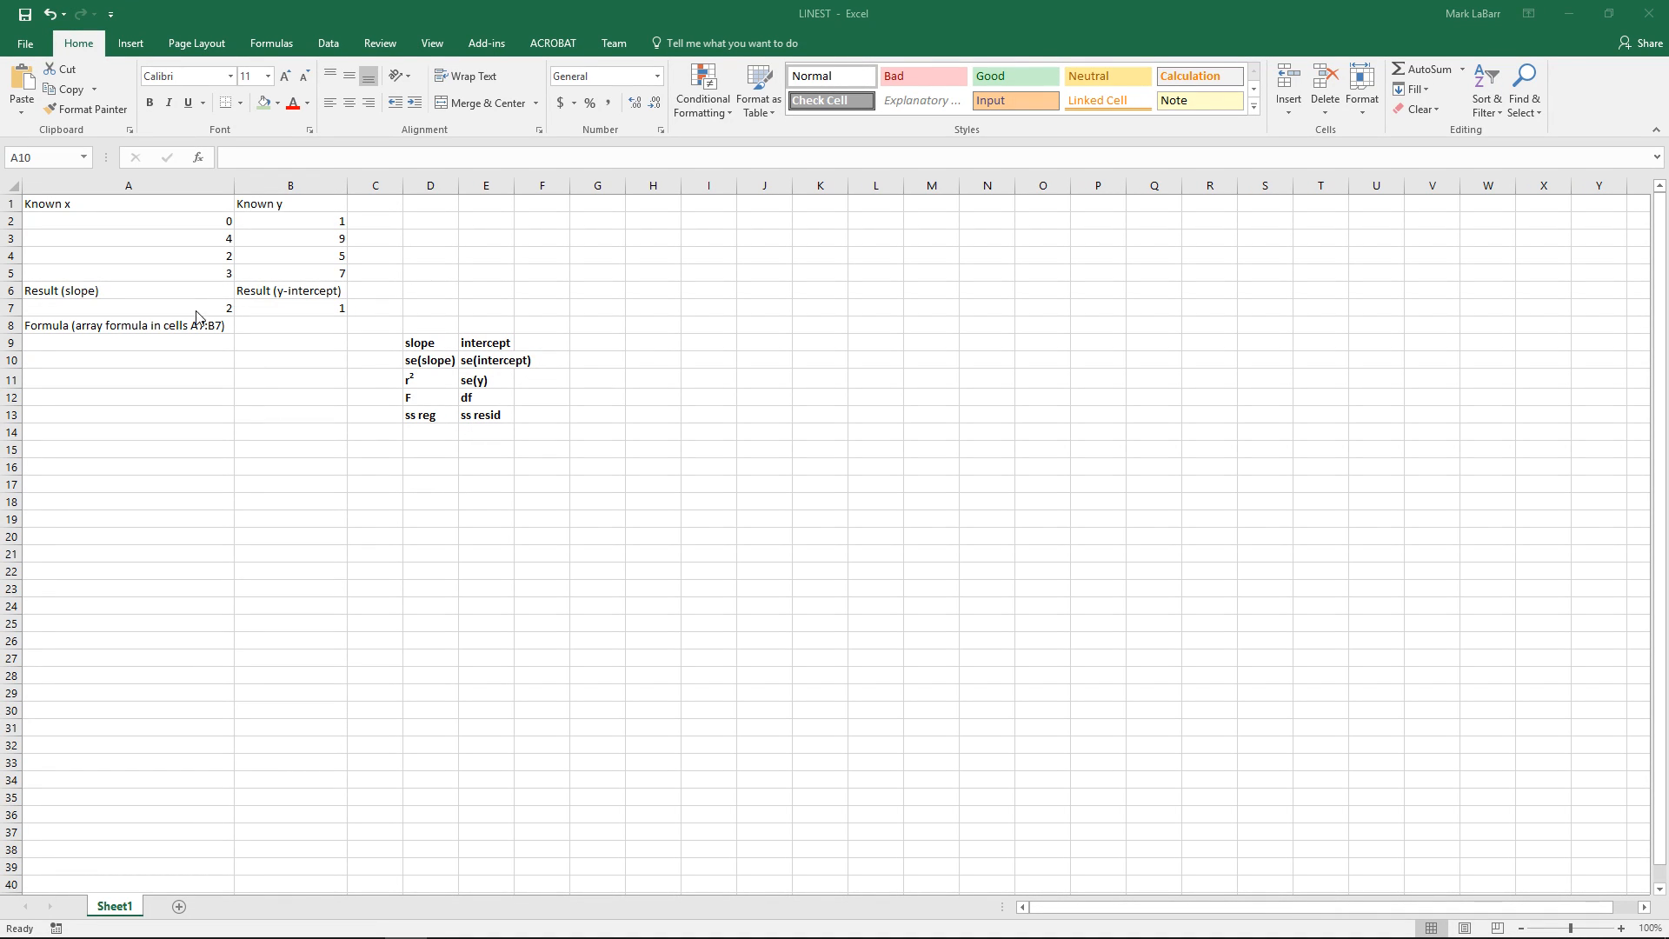
{"action": "mouse_move", "coordinate": [213, 368]}
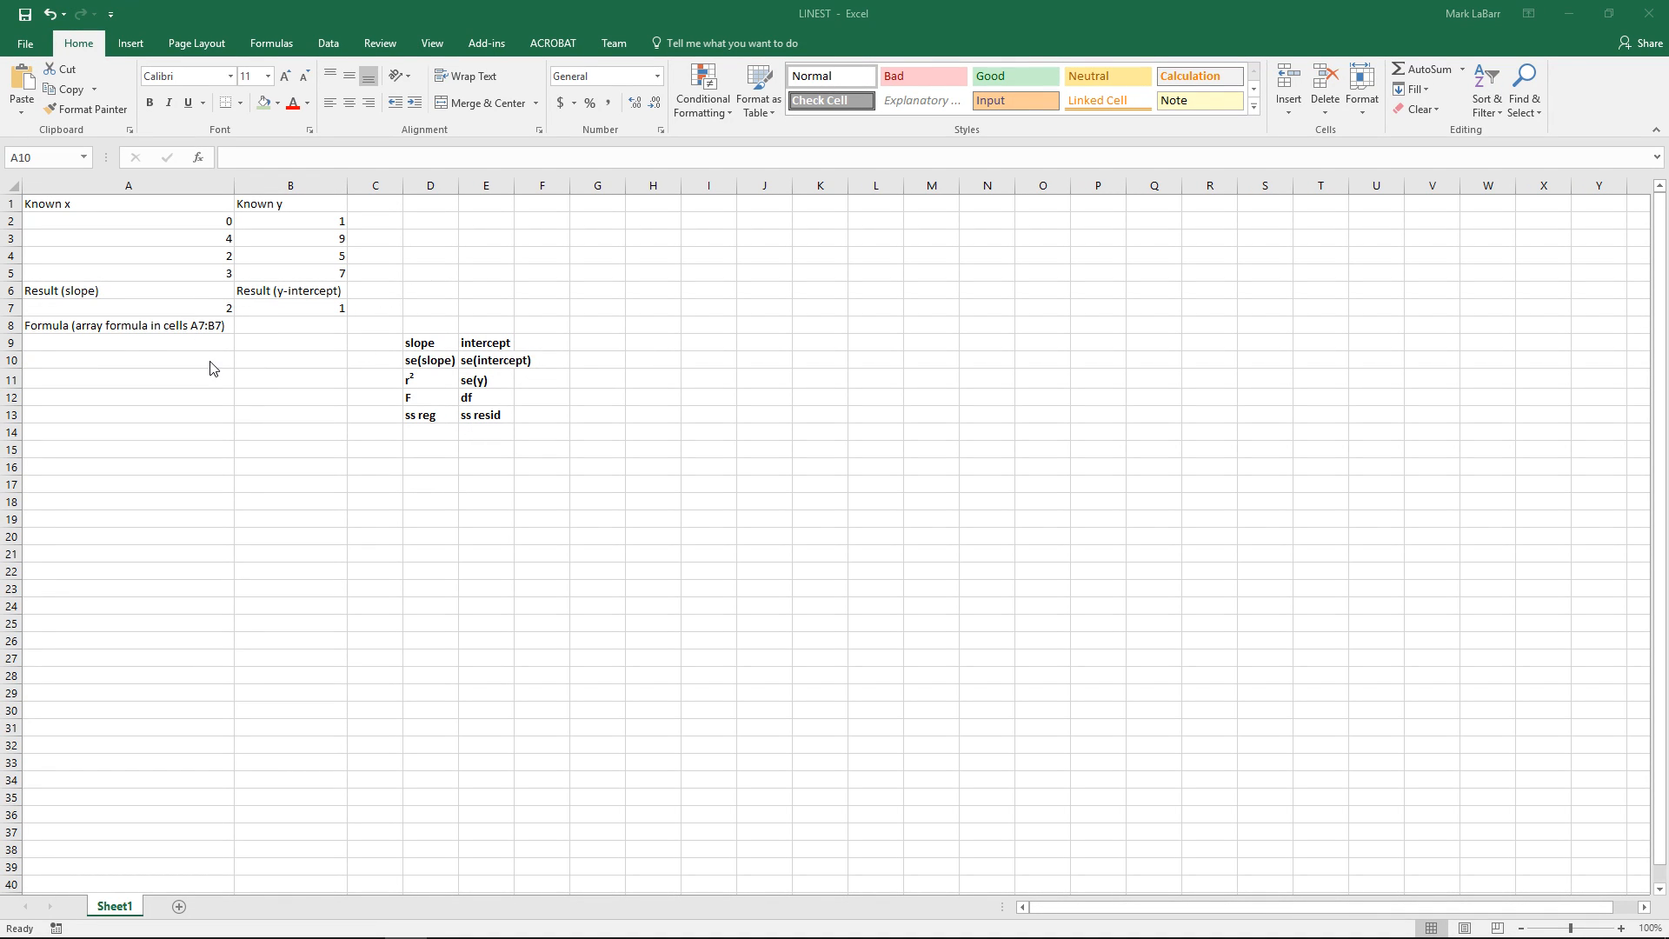
{"action": "mouse_move", "coordinate": [269, 406]}
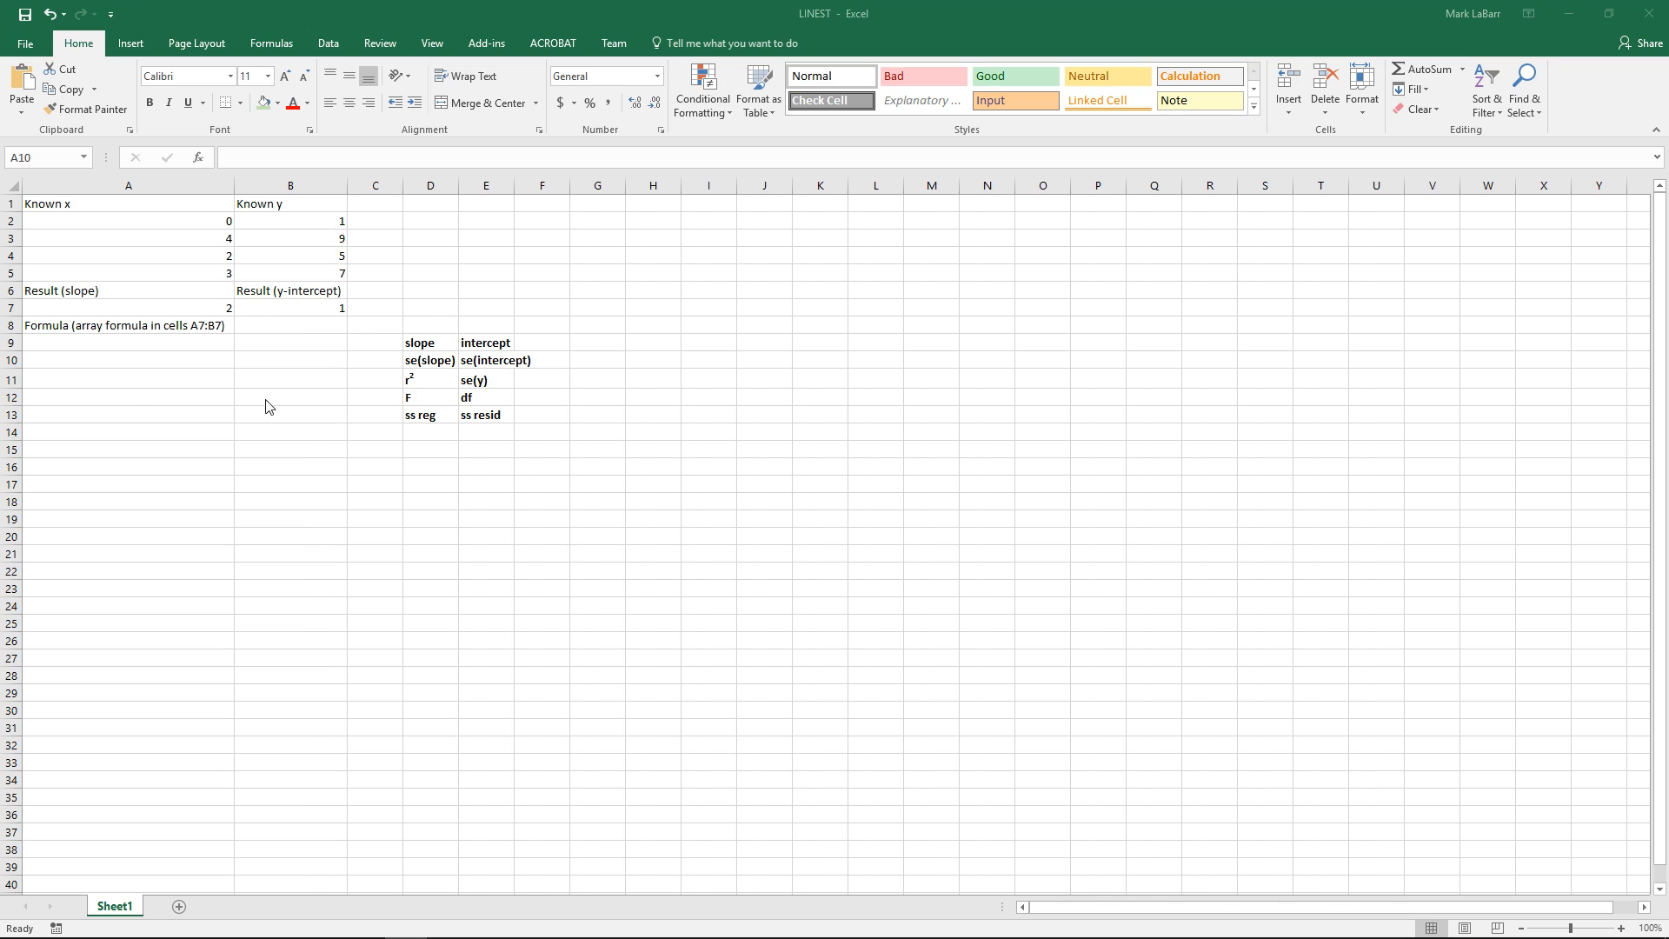
Step: Chart the known x/y data in A2:B5 as a scatter plot and delete its title
{"action": "left_click", "coordinate": [128, 360]}
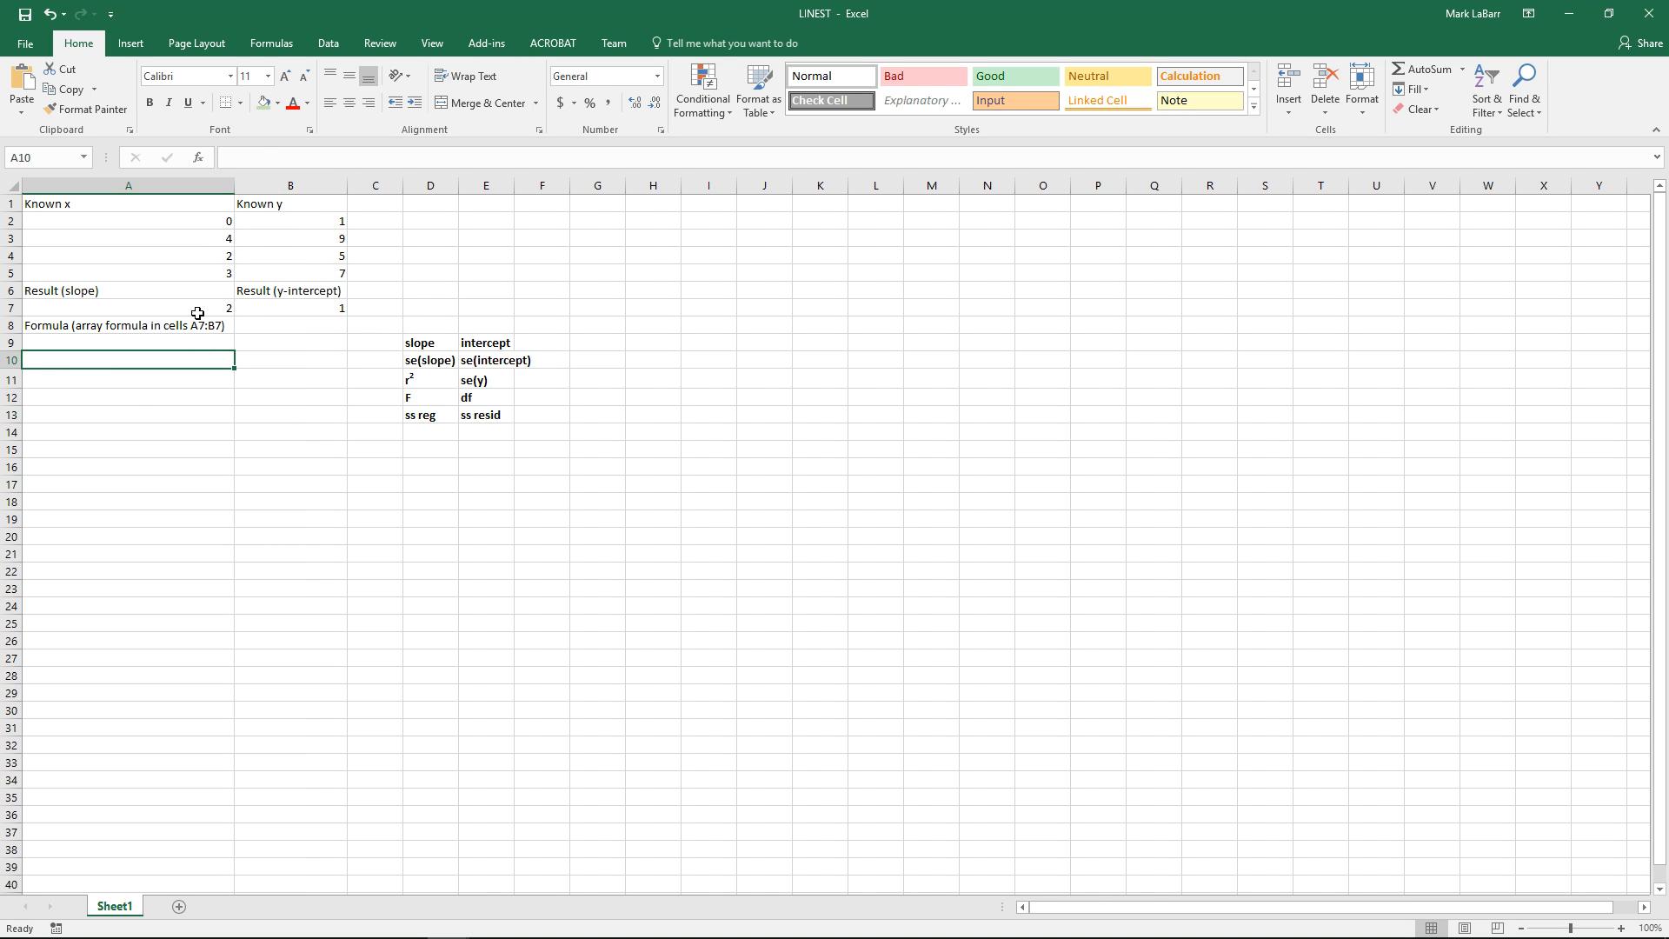
{"action": "mouse_move", "coordinate": [246, 174]}
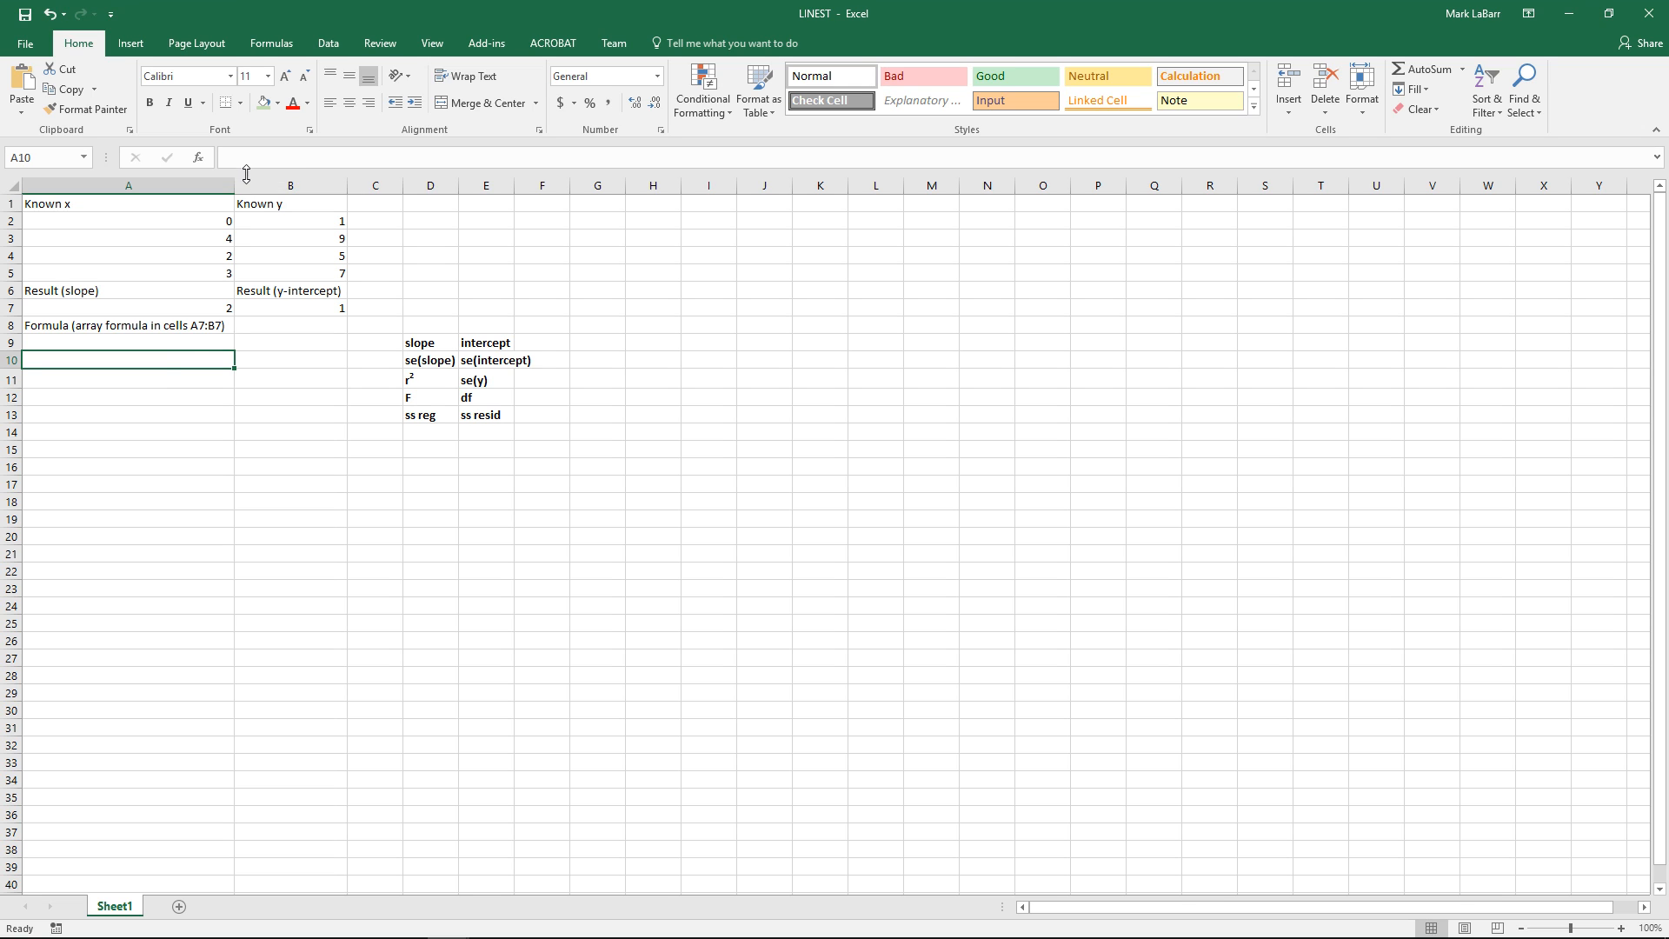
{"action": "left_click", "coordinate": [128, 220]}
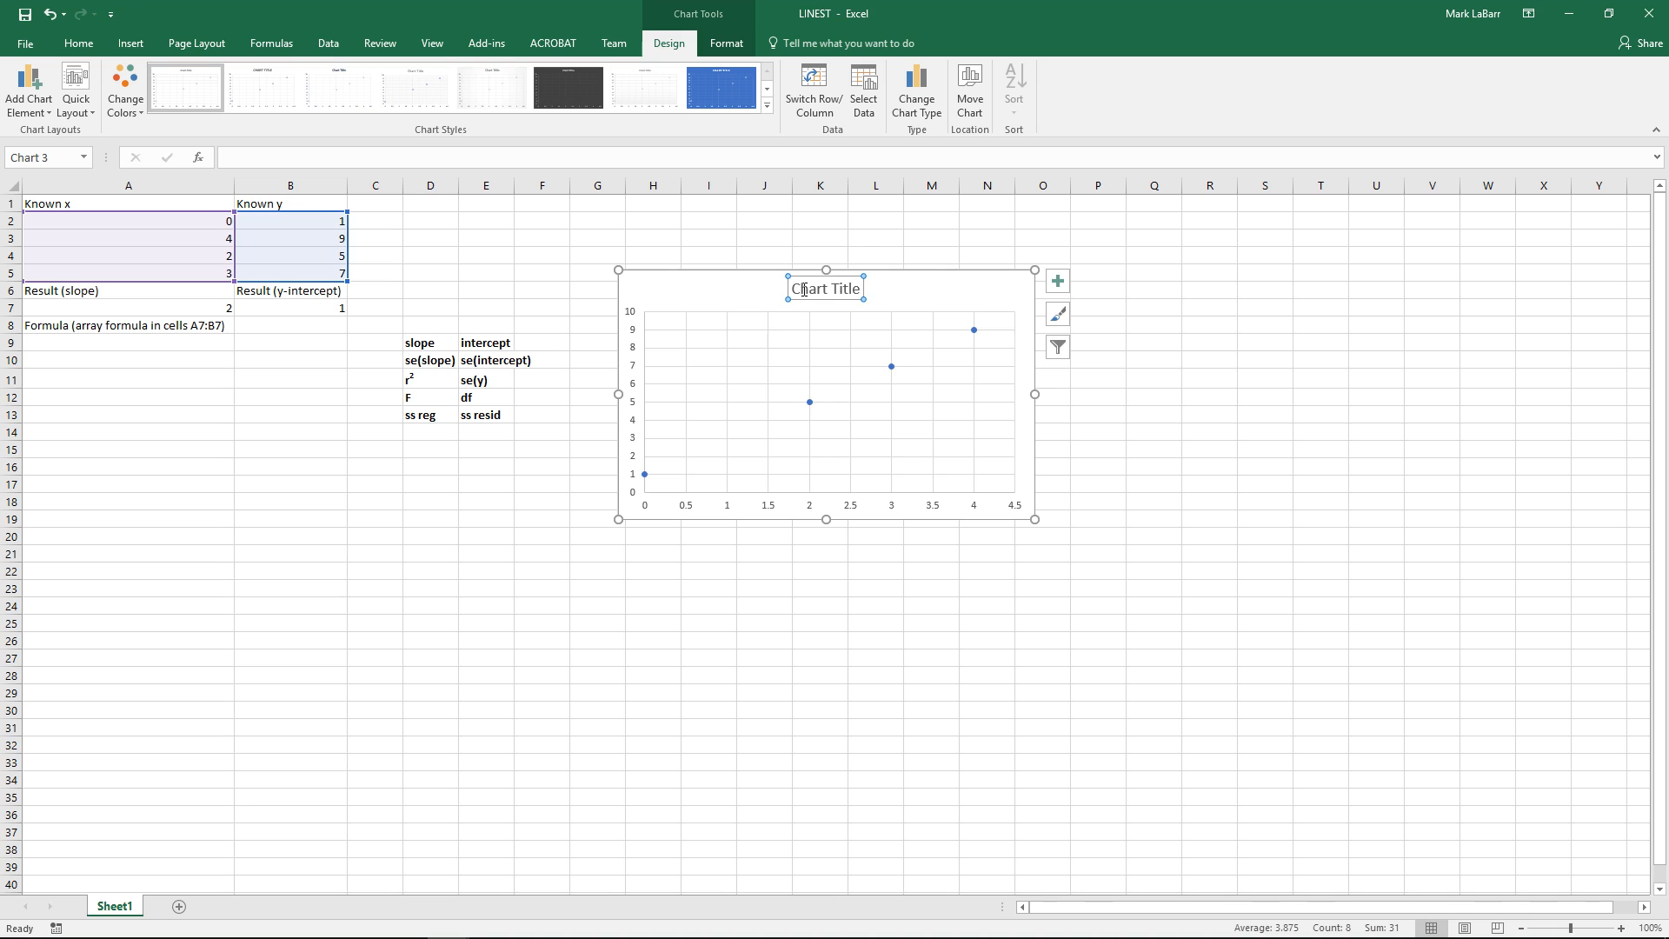
{"action": "right_click", "coordinate": [825, 288]}
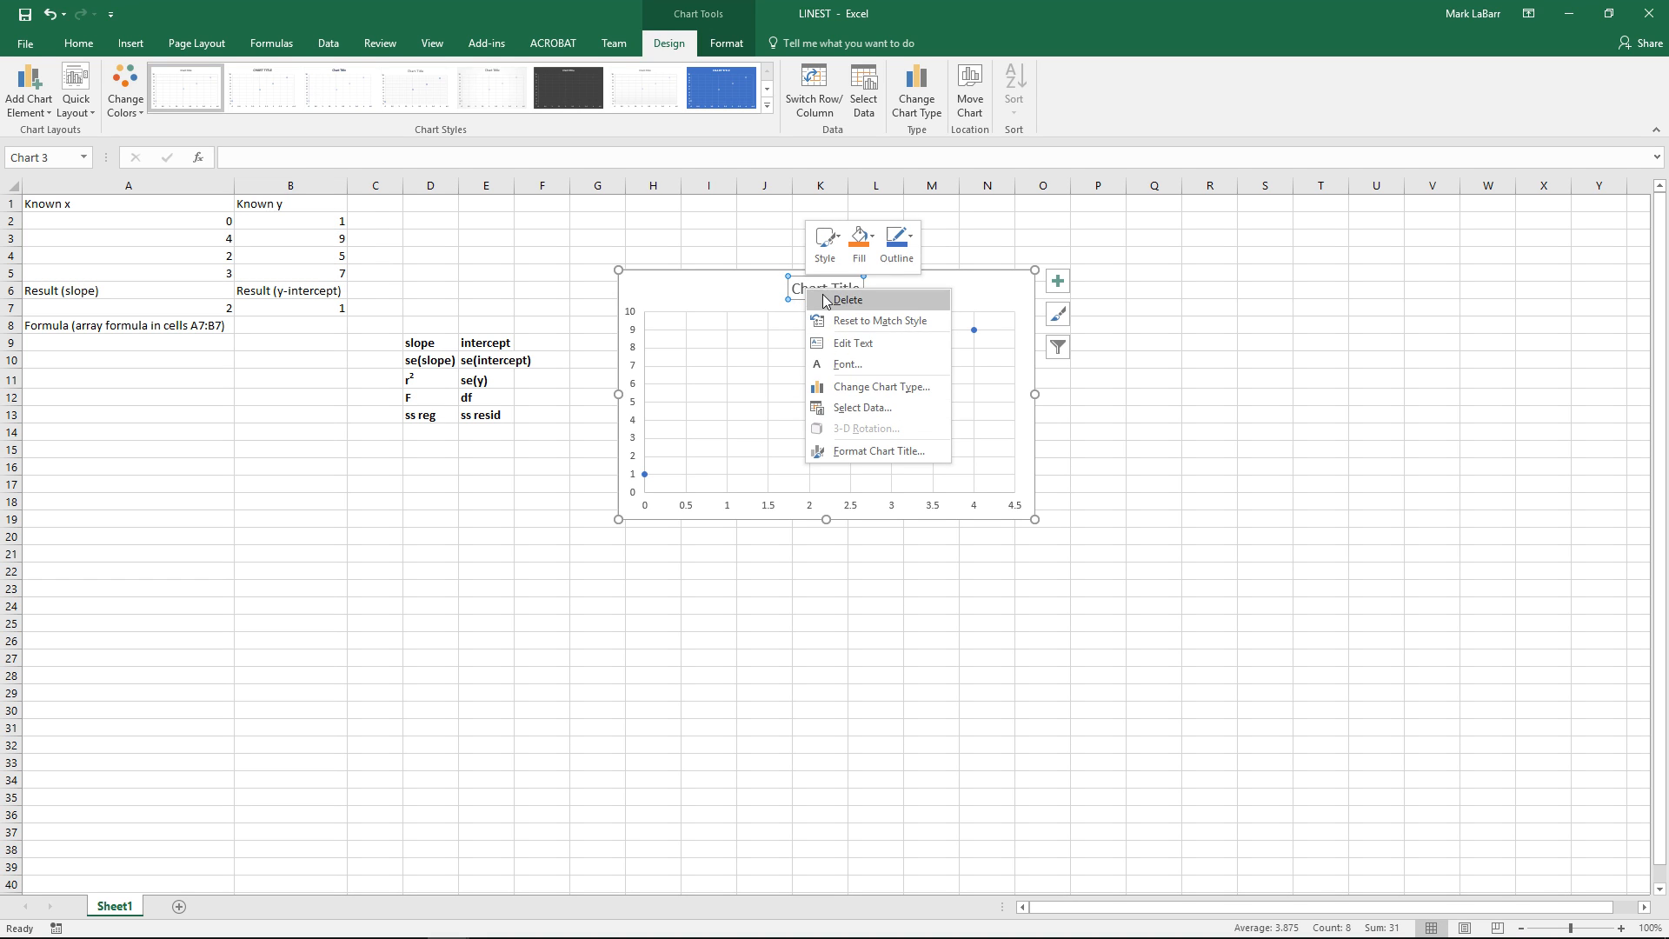
{"action": "left_click", "coordinate": [846, 299]}
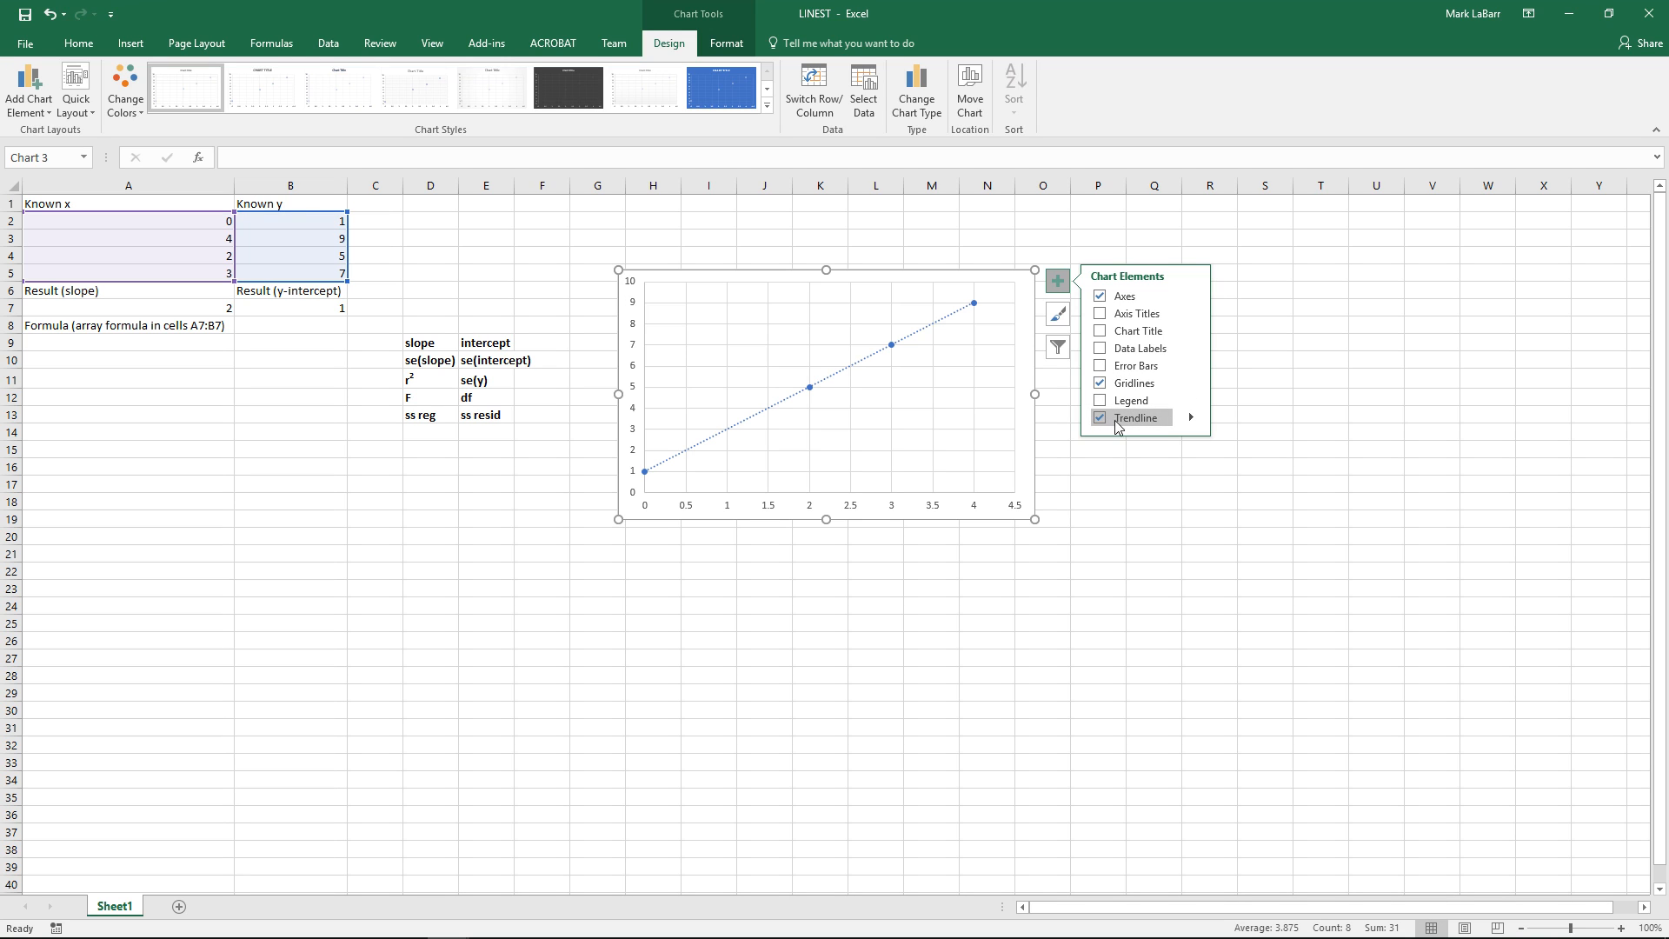
{"action": "mouse_move", "coordinate": [1187, 426]}
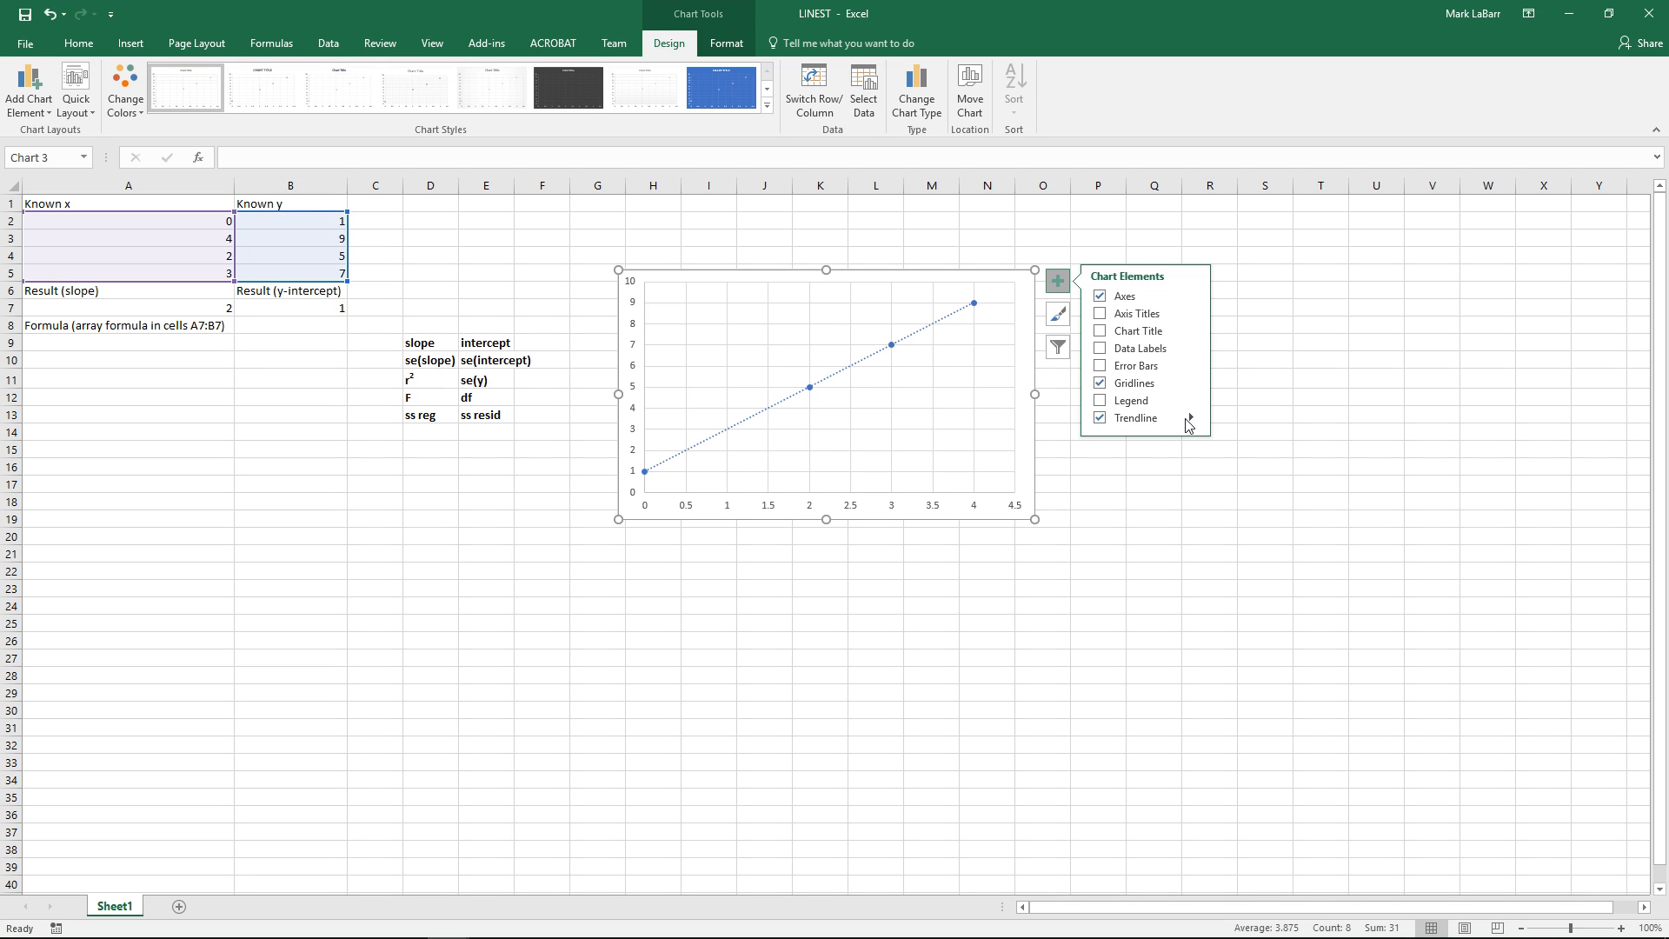
Step: Display the trendline equation y = 2x + 1 and R² = 1 on the chart
{"action": "left_click", "coordinate": [1192, 417]}
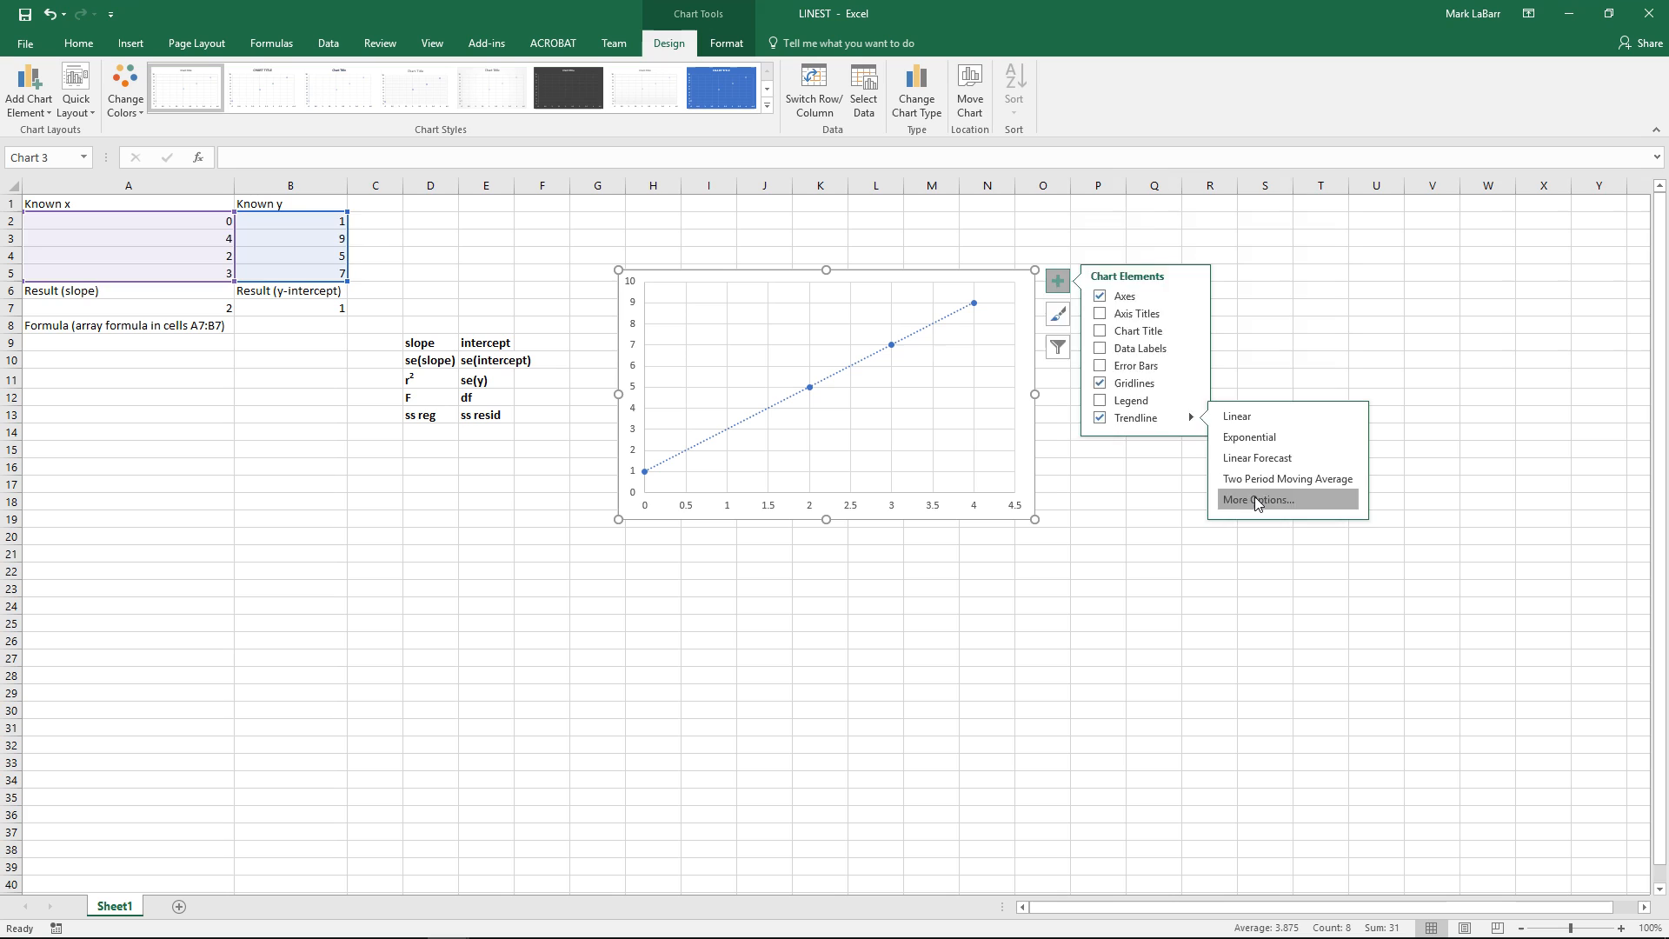
{"action": "left_click", "coordinate": [1260, 499]}
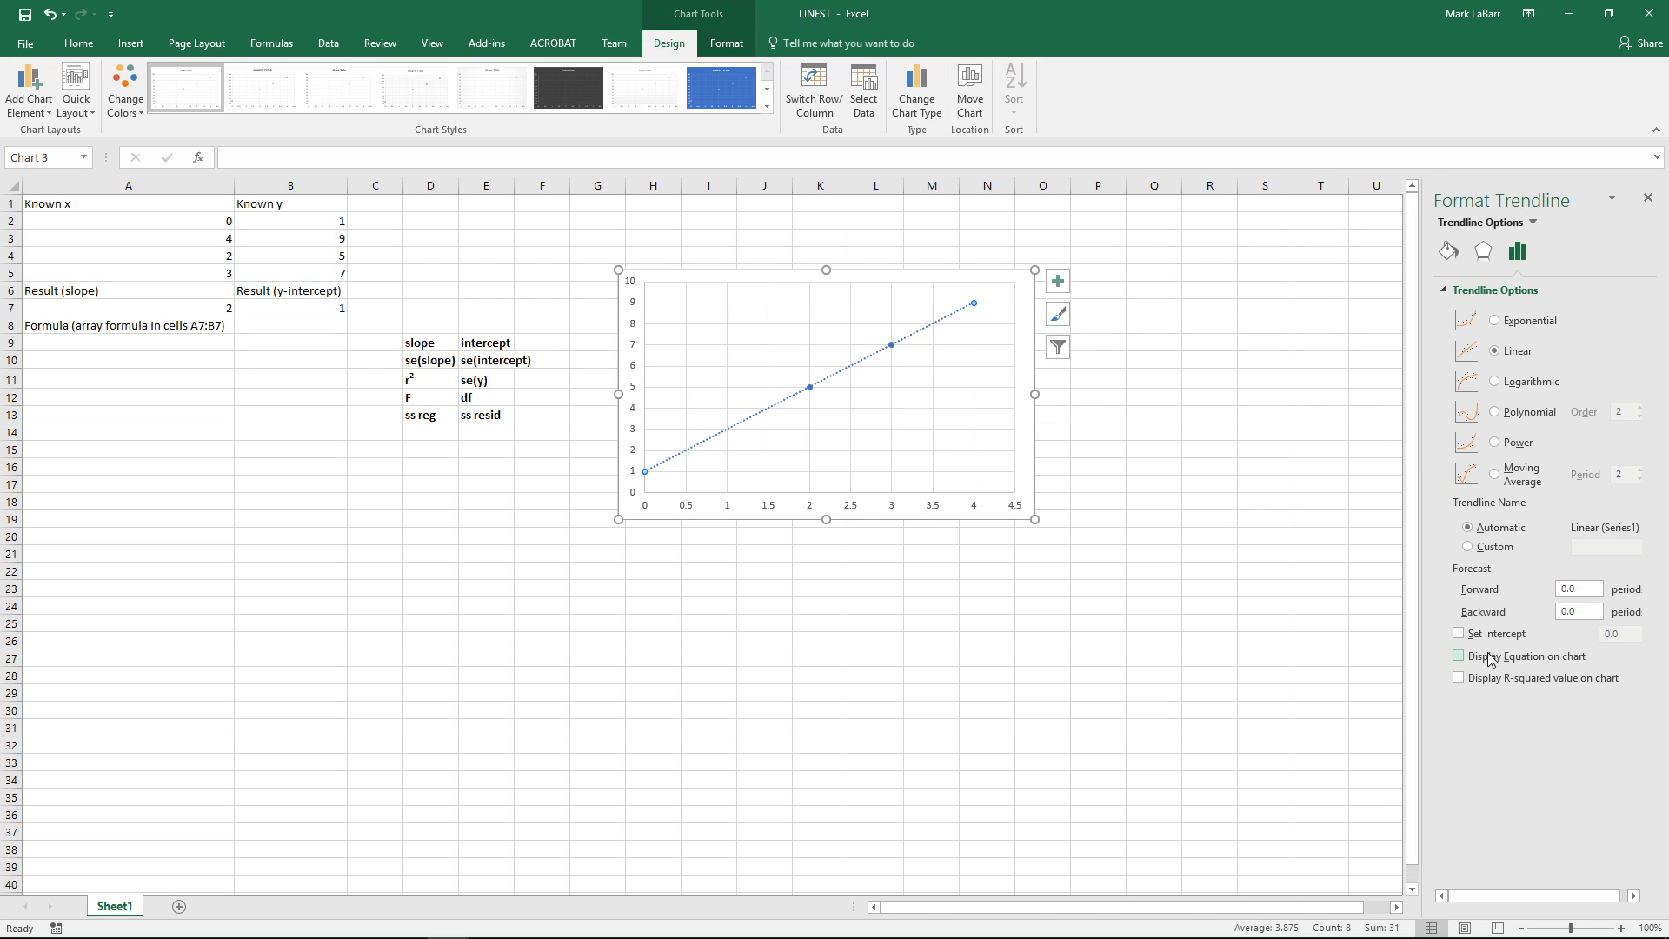
{"action": "left_click", "coordinate": [1459, 678]}
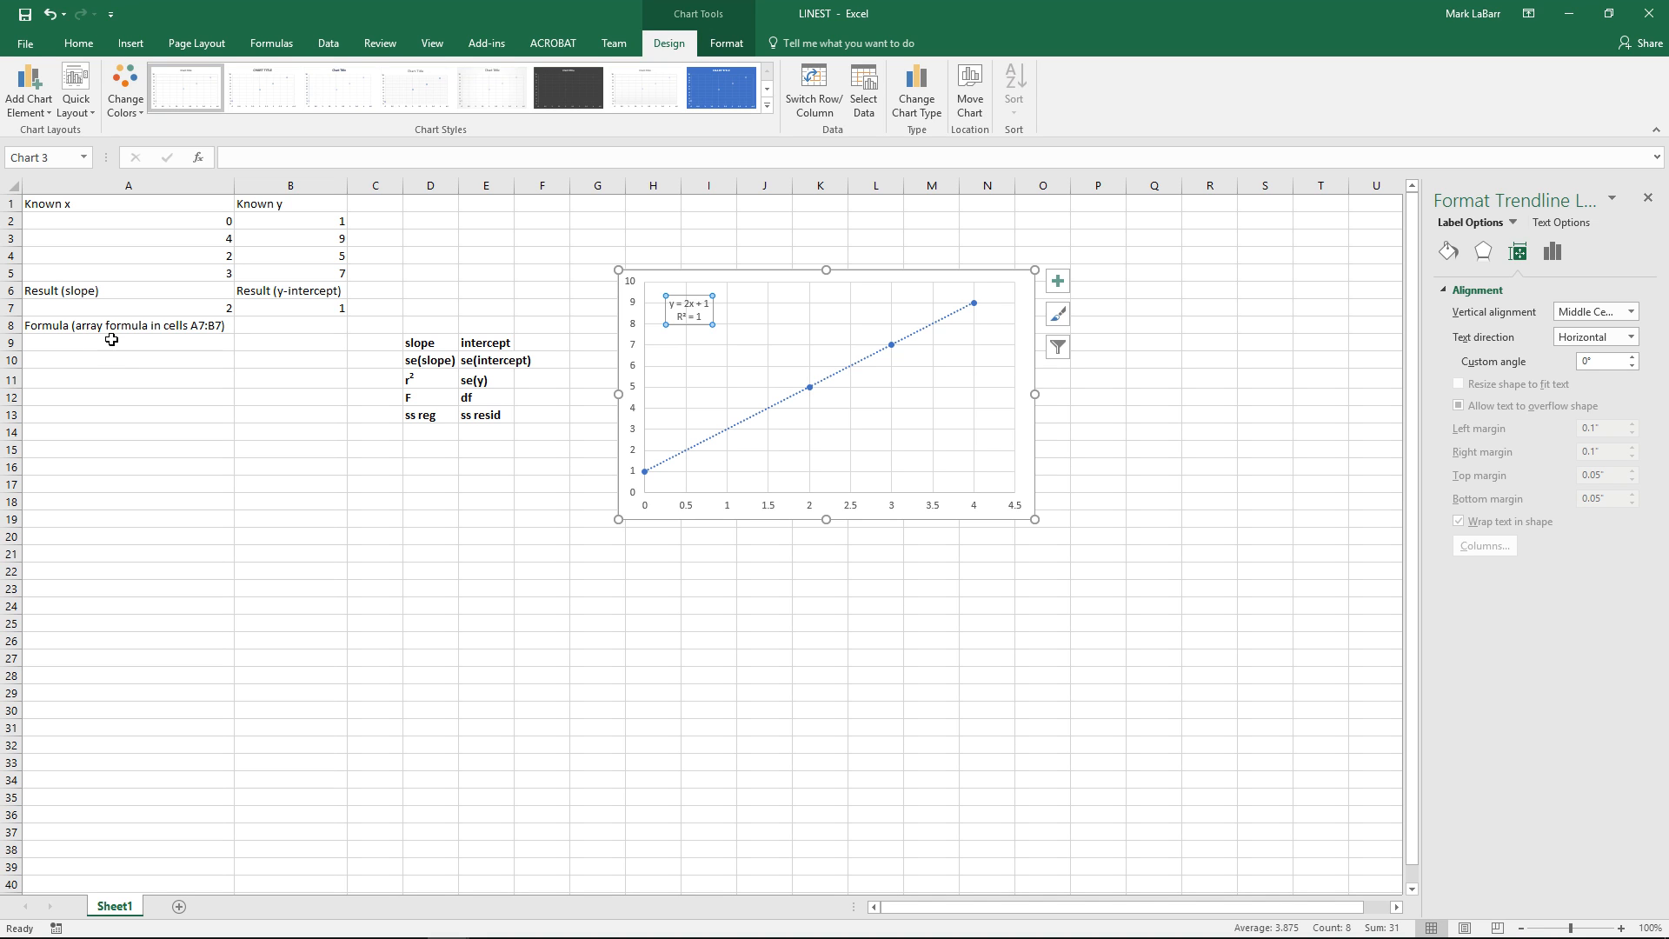
{"action": "left_click", "coordinate": [127, 359]}
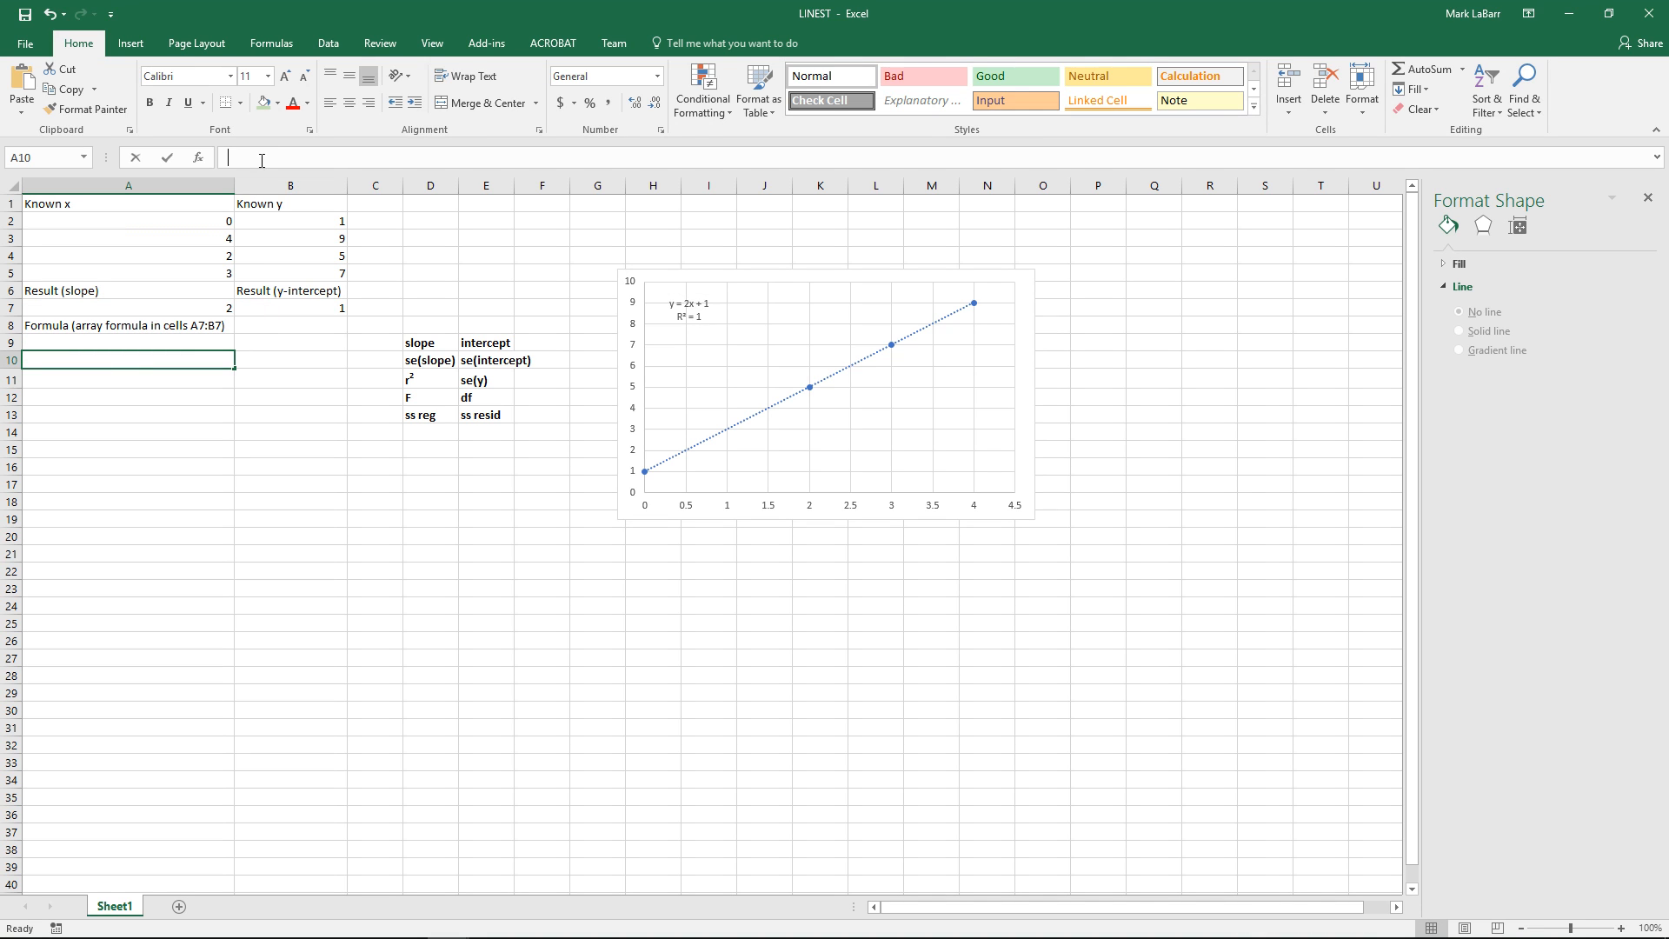
Step: Enter =LINEST(B2:B5,A2:A5) in A9 so it returns a slope of 2
{"action": "type", "text": "=LINES"}
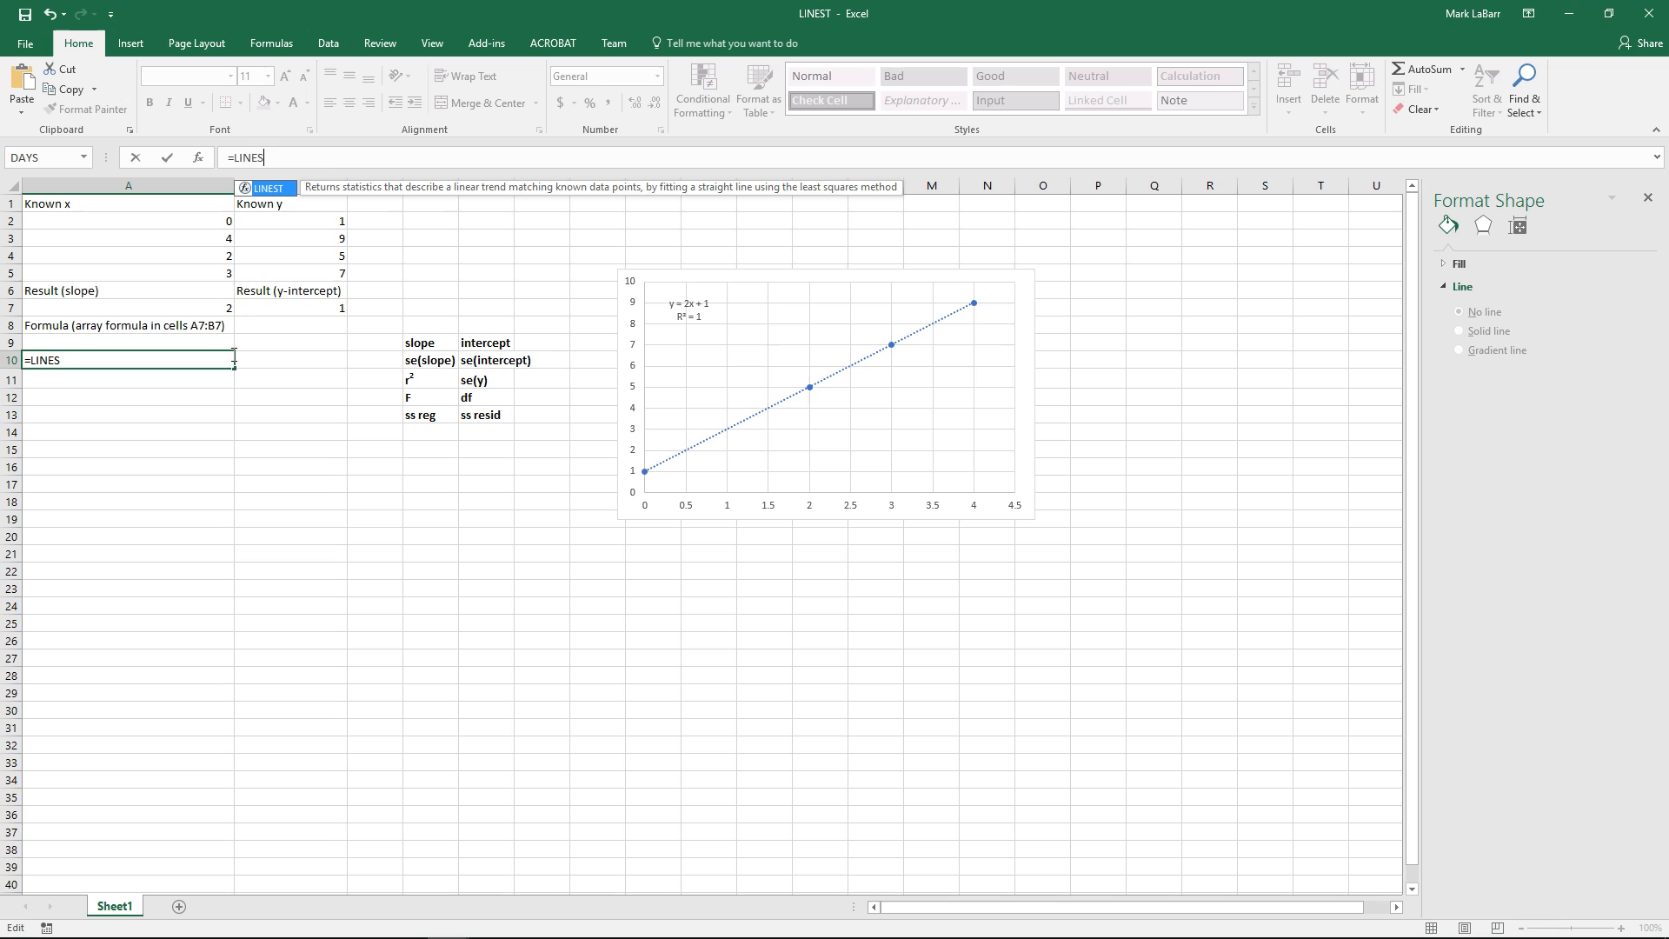
{"action": "type", "text": "T("}
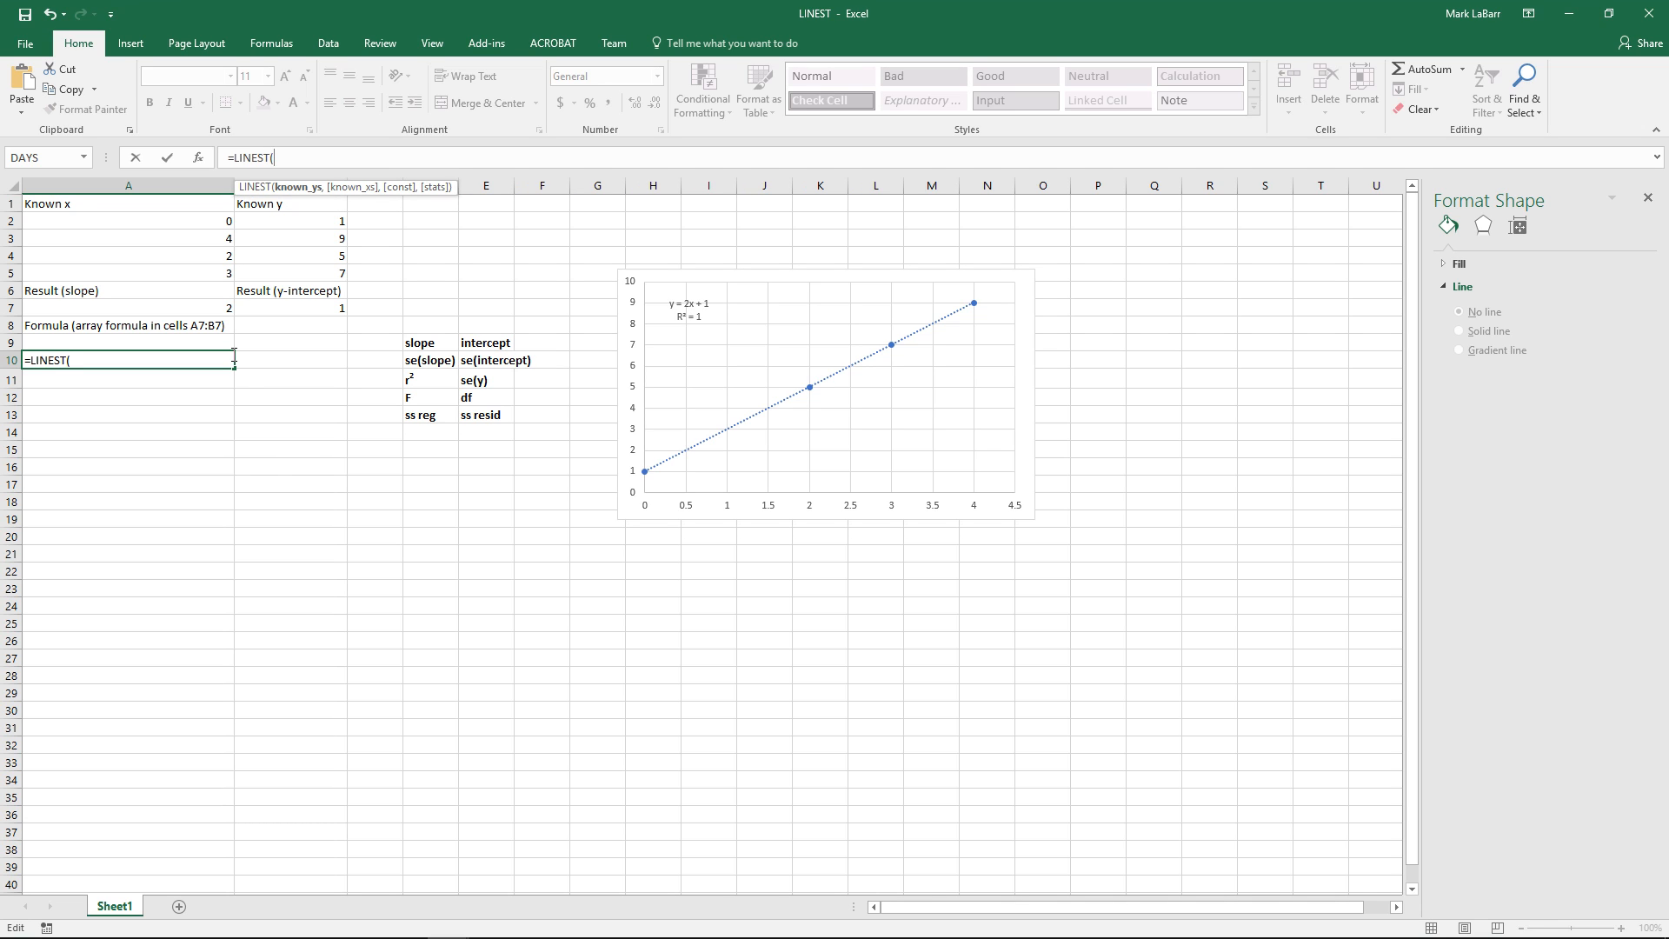
{"action": "mouse_move", "coordinate": [207, 331]}
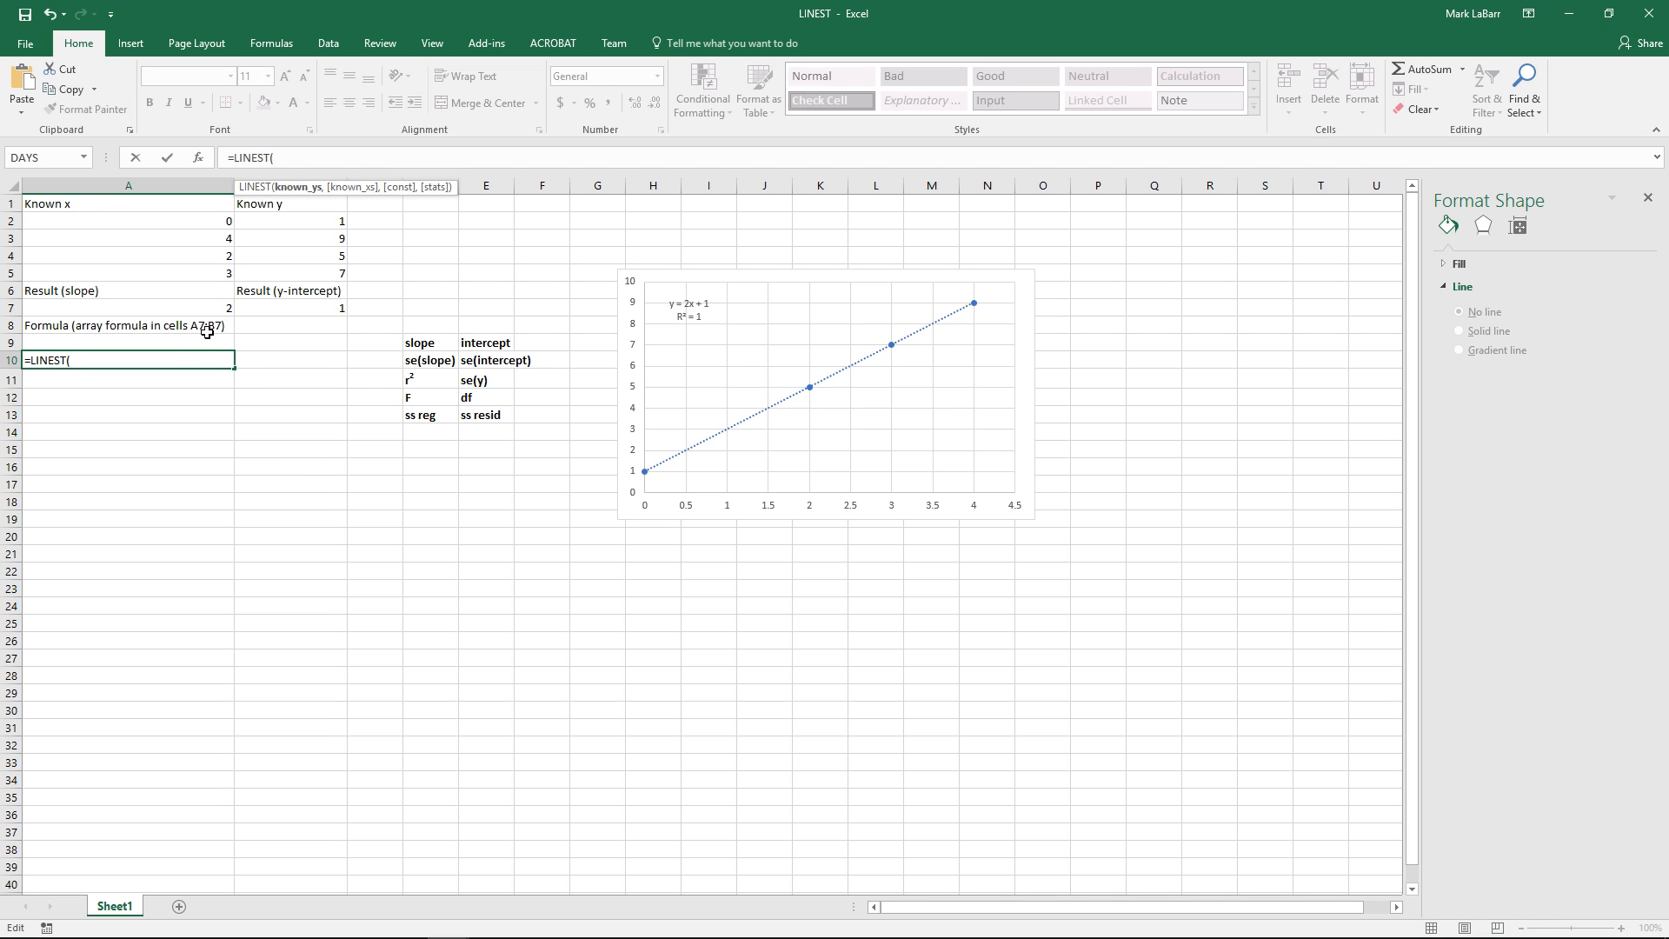
{"action": "mouse_move", "coordinate": [165, 285]}
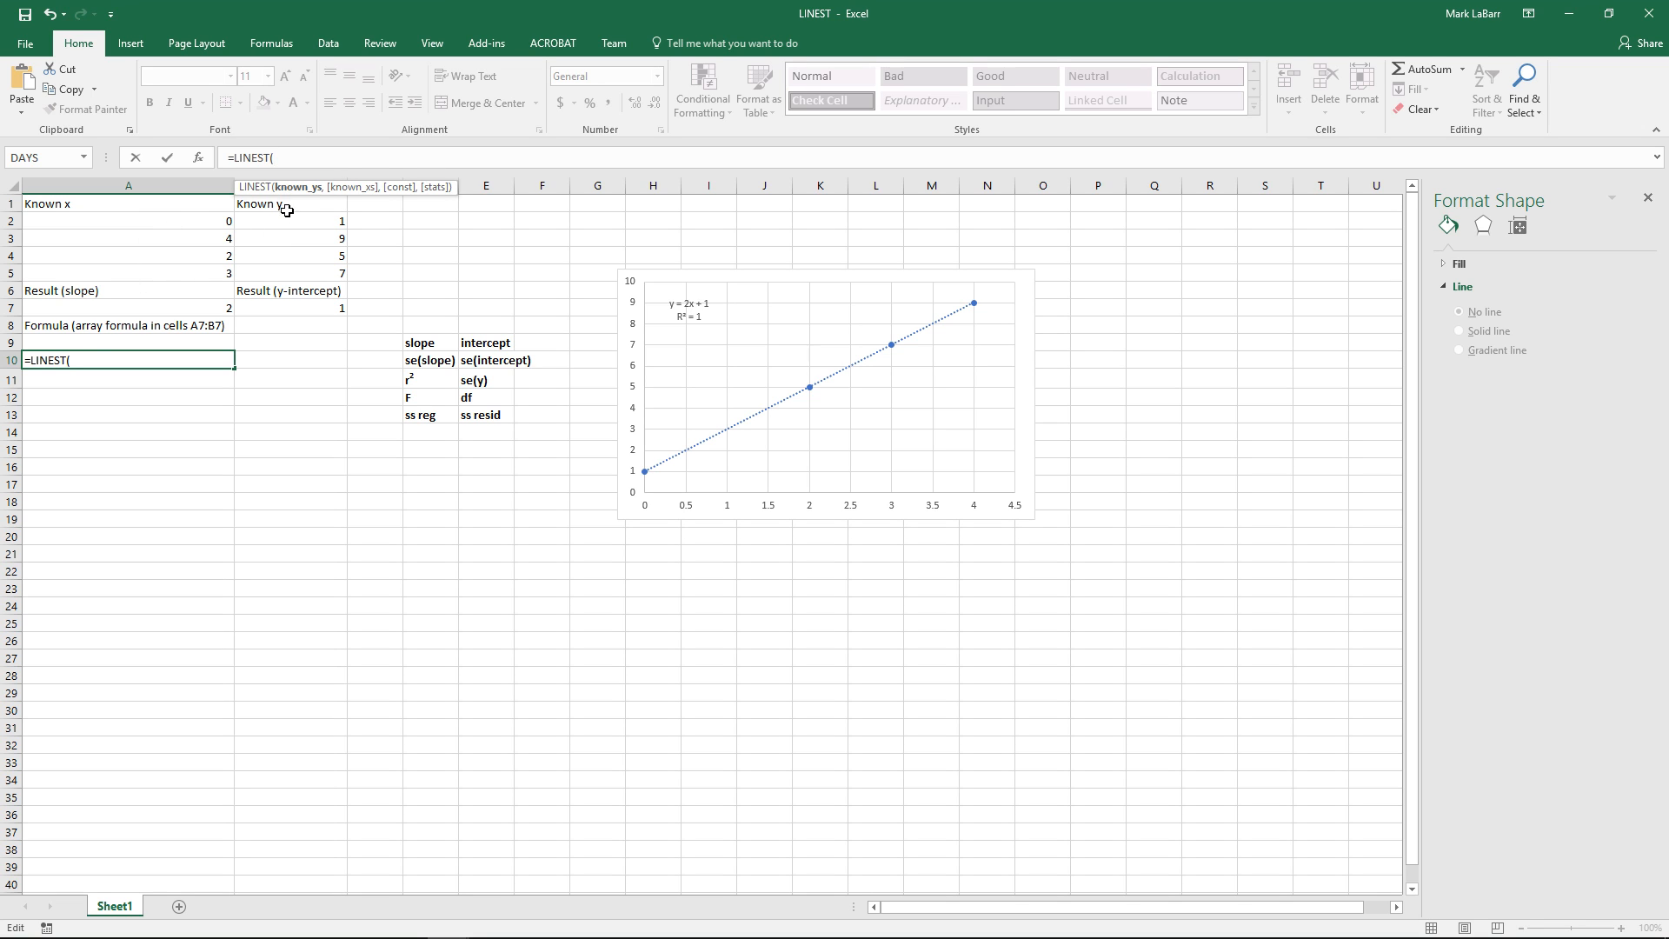
{"action": "left_click_drag", "start_coordinate": [288, 220], "coordinate": [288, 272]}
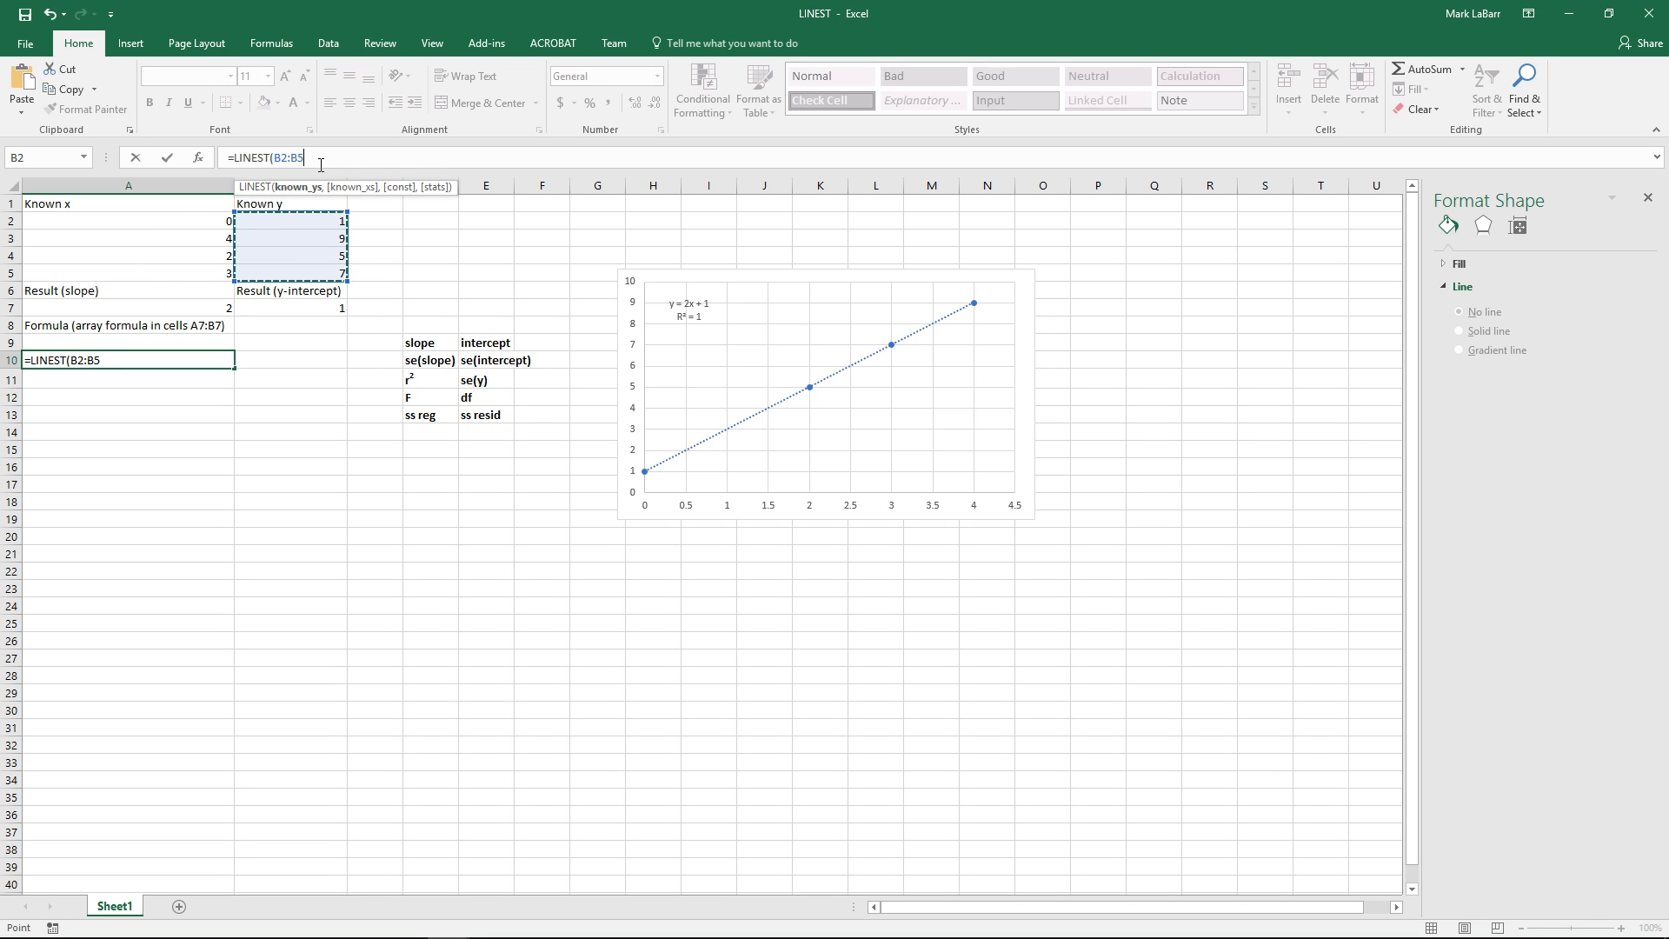
{"action": "mouse_move", "coordinate": [148, 219]}
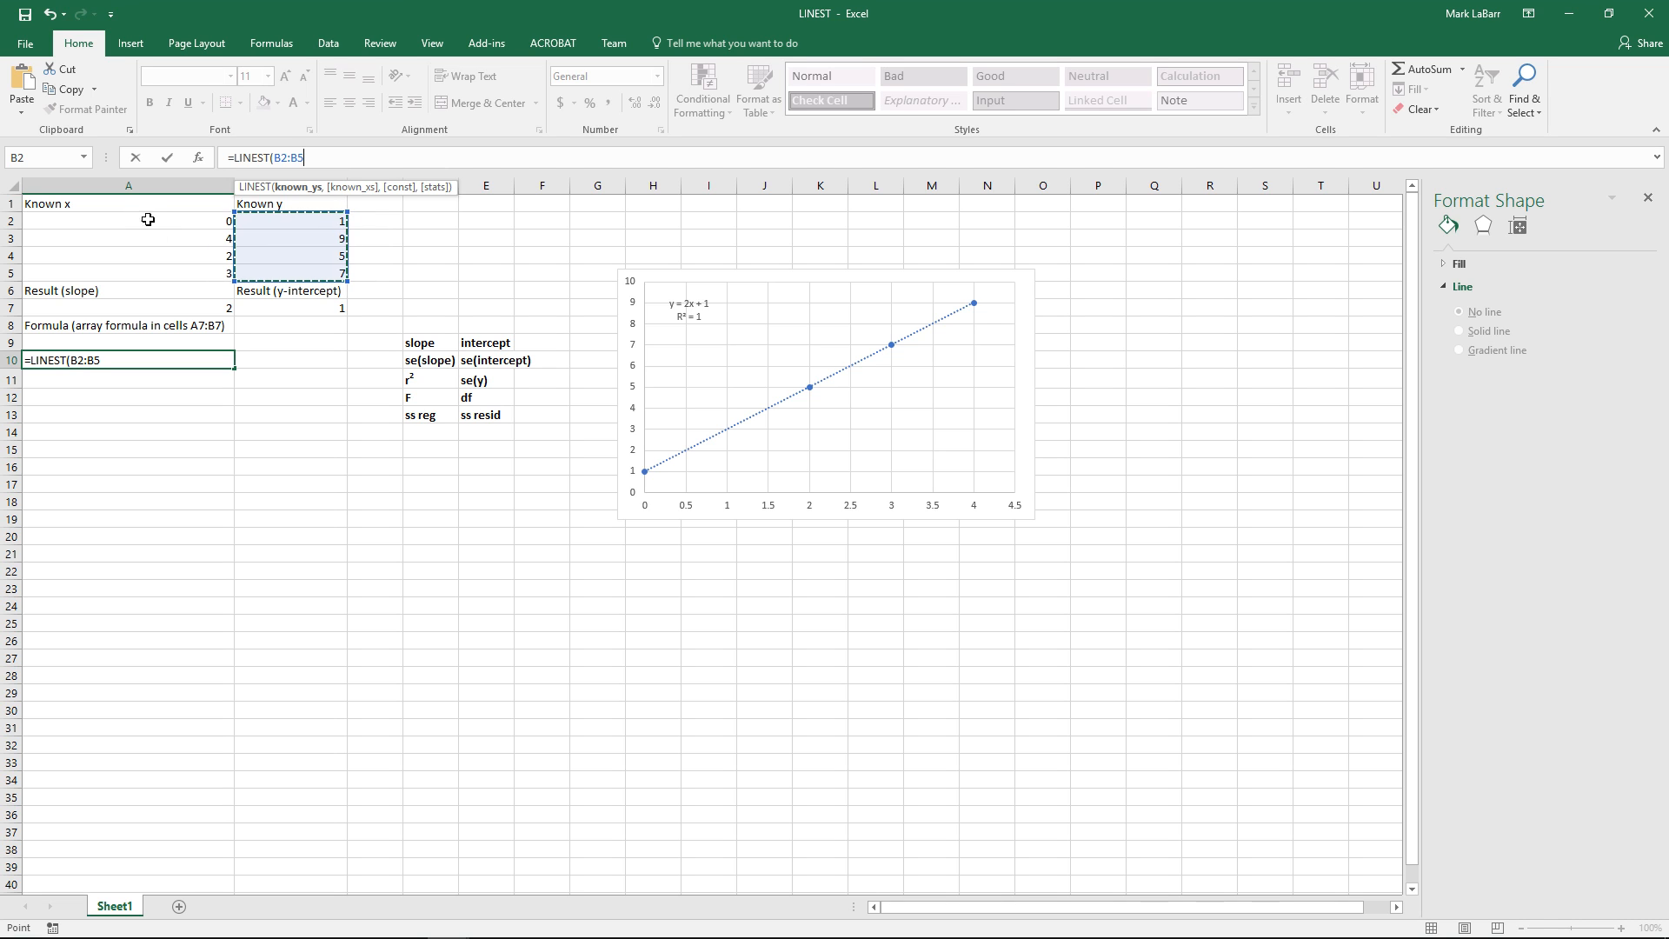
{"action": "mouse_move", "coordinate": [707, 379]}
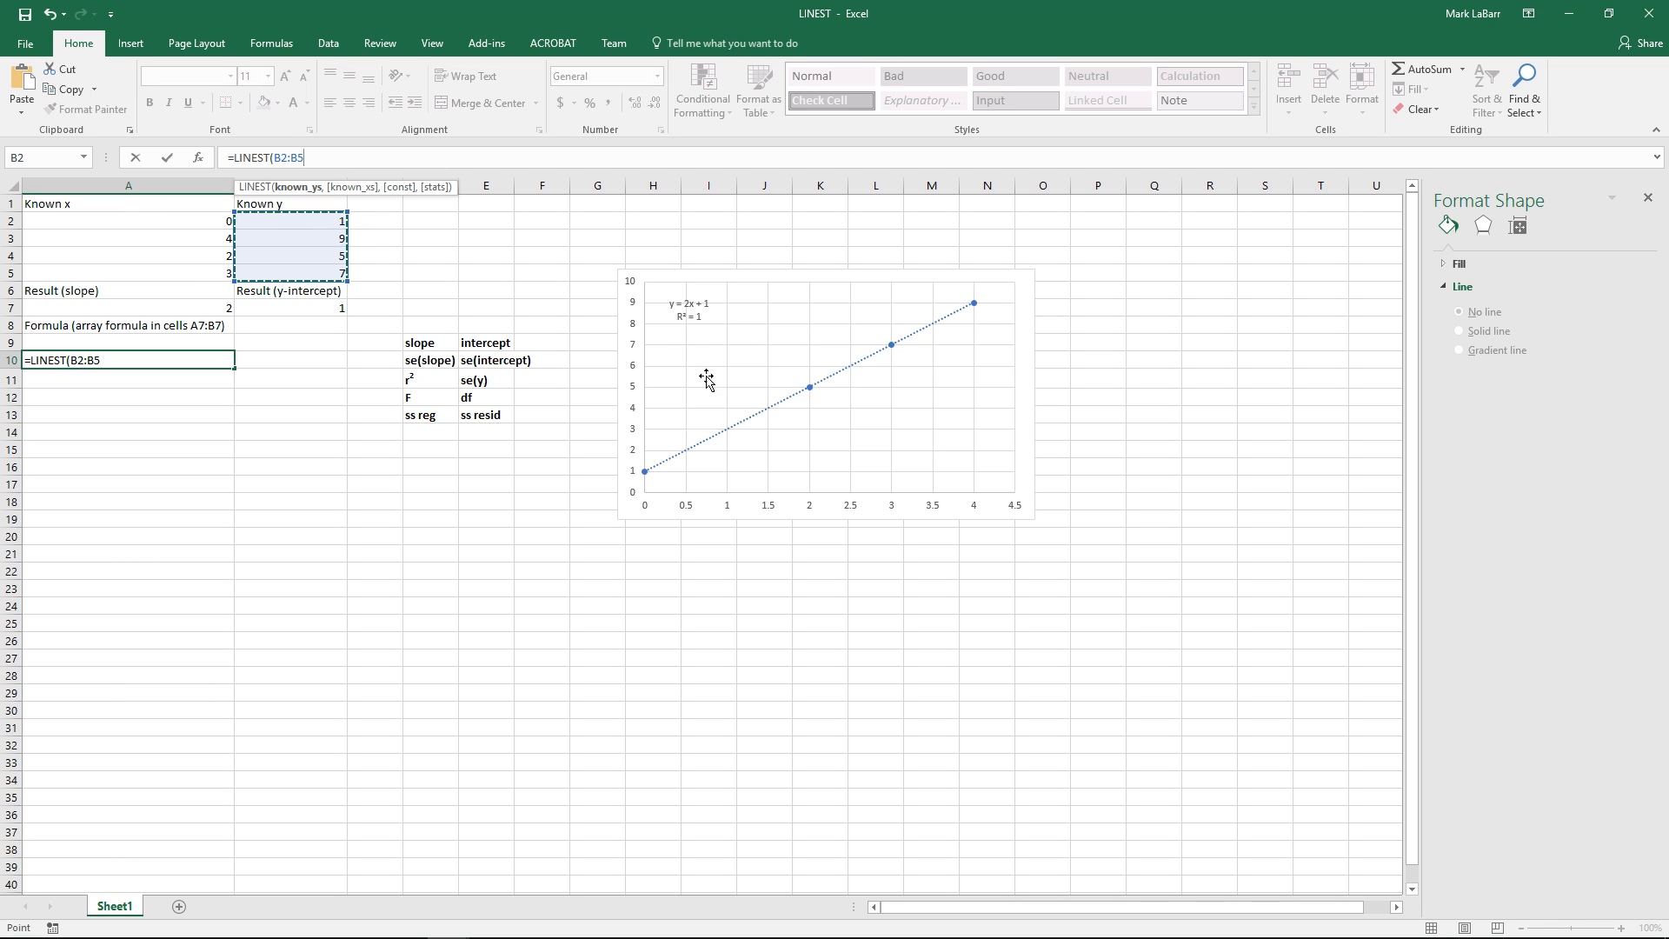
{"action": "type", "text": ","}
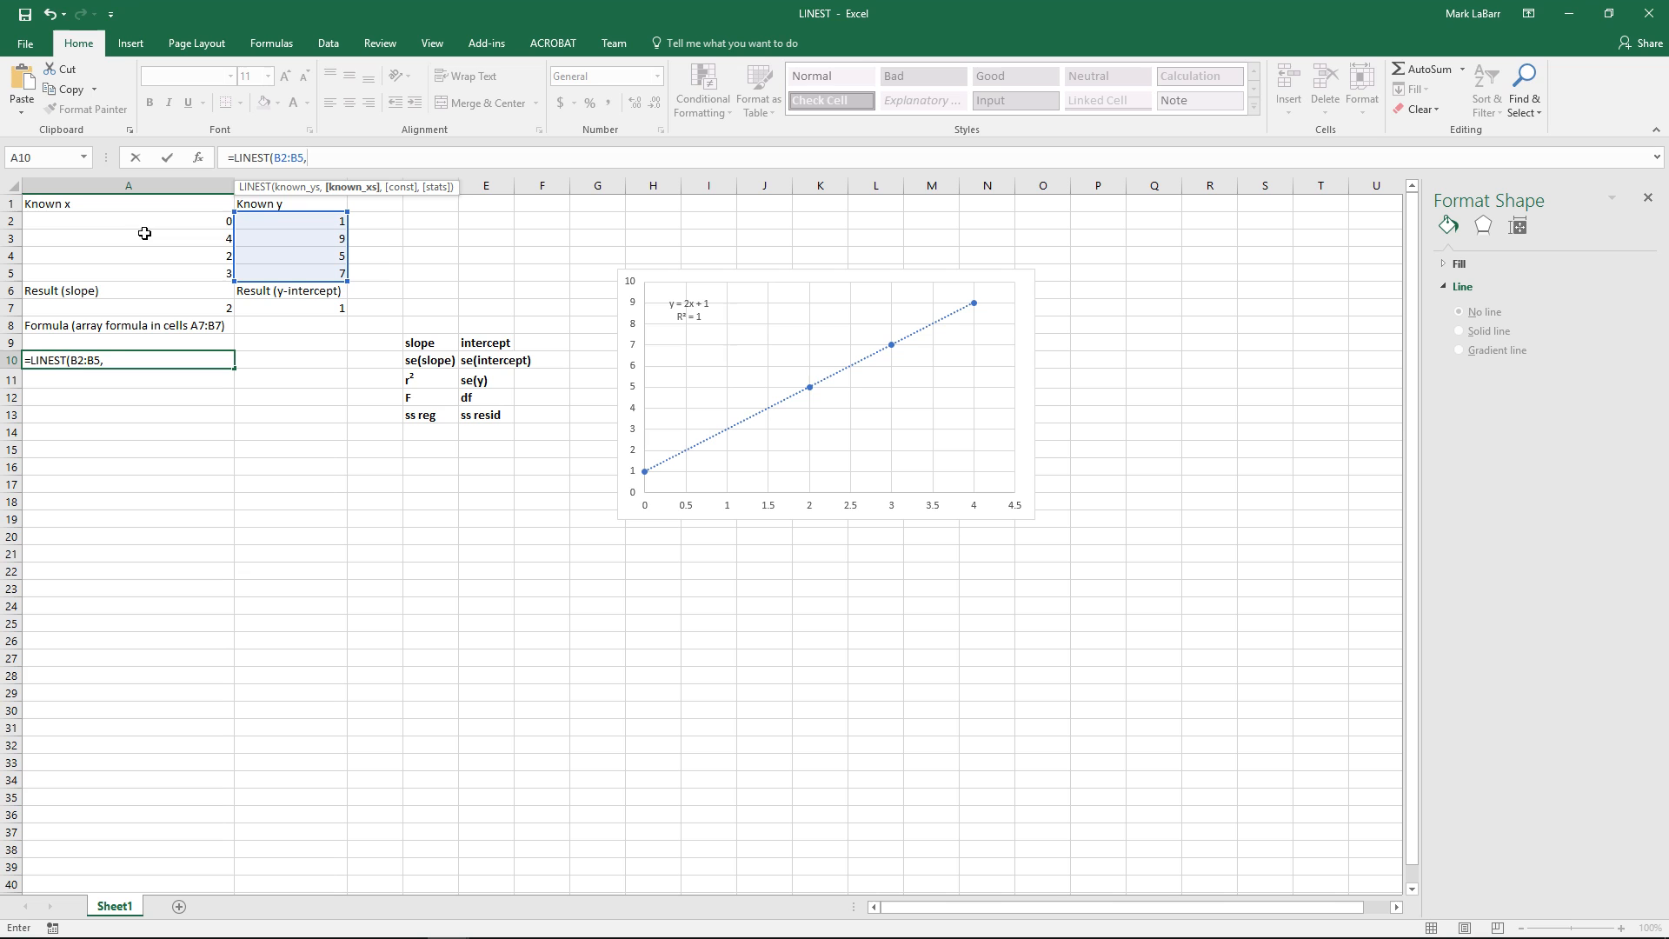
{"action": "left_click_drag", "start_coordinate": [127, 220], "coordinate": [128, 272]}
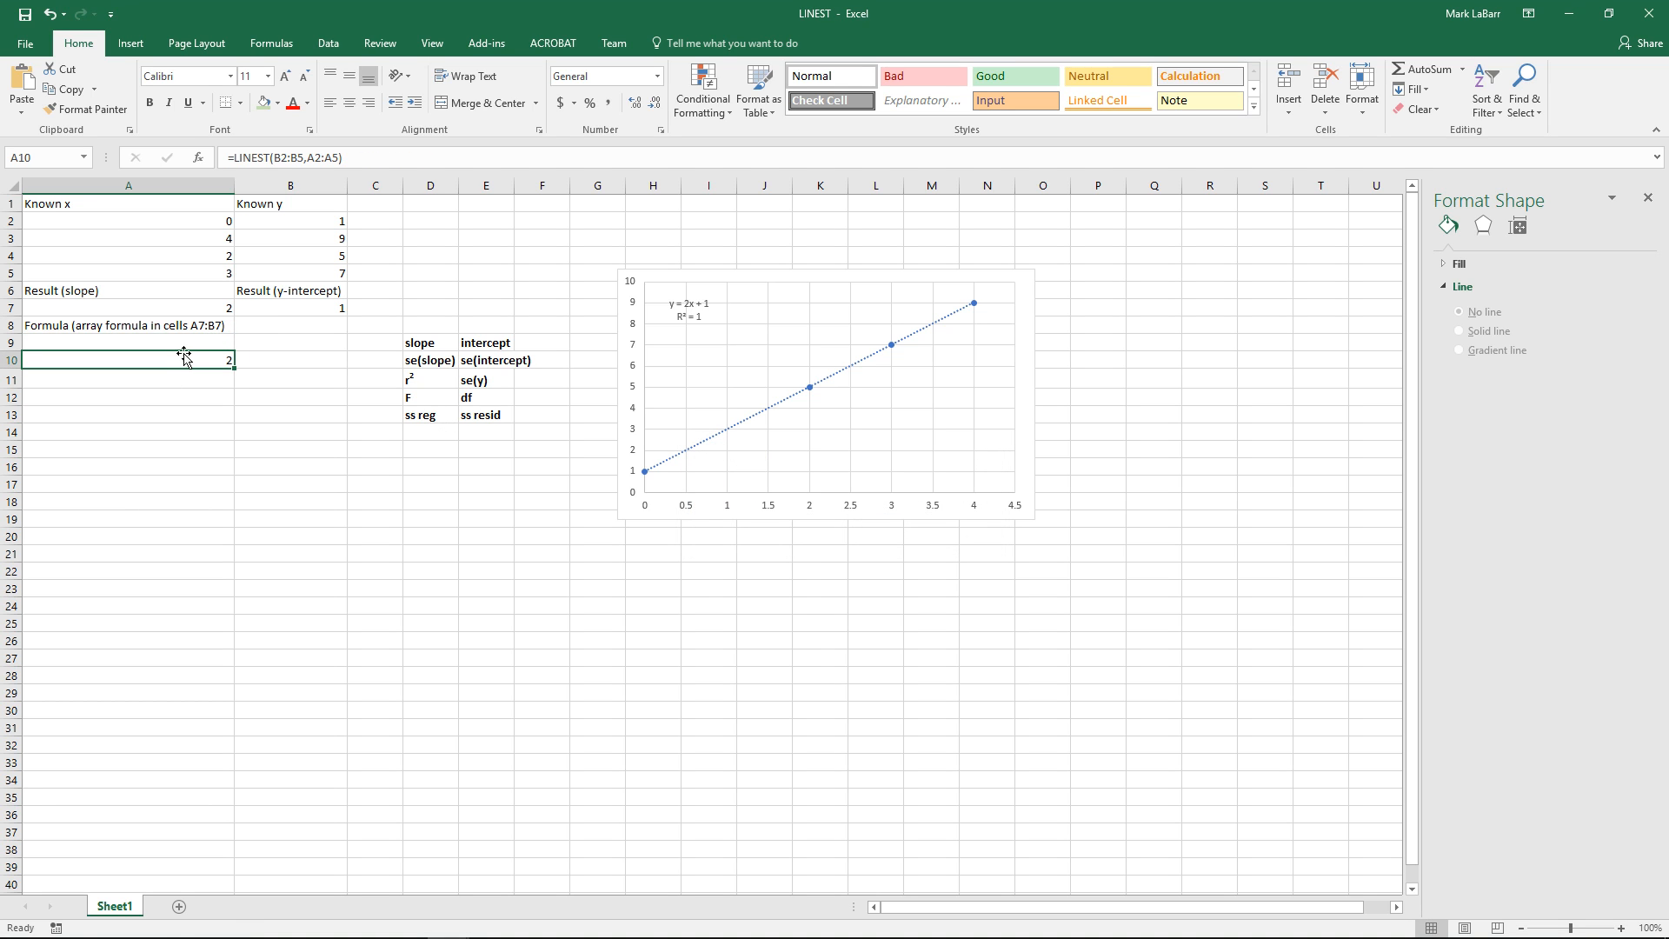
{"action": "left_click", "coordinate": [127, 342]}
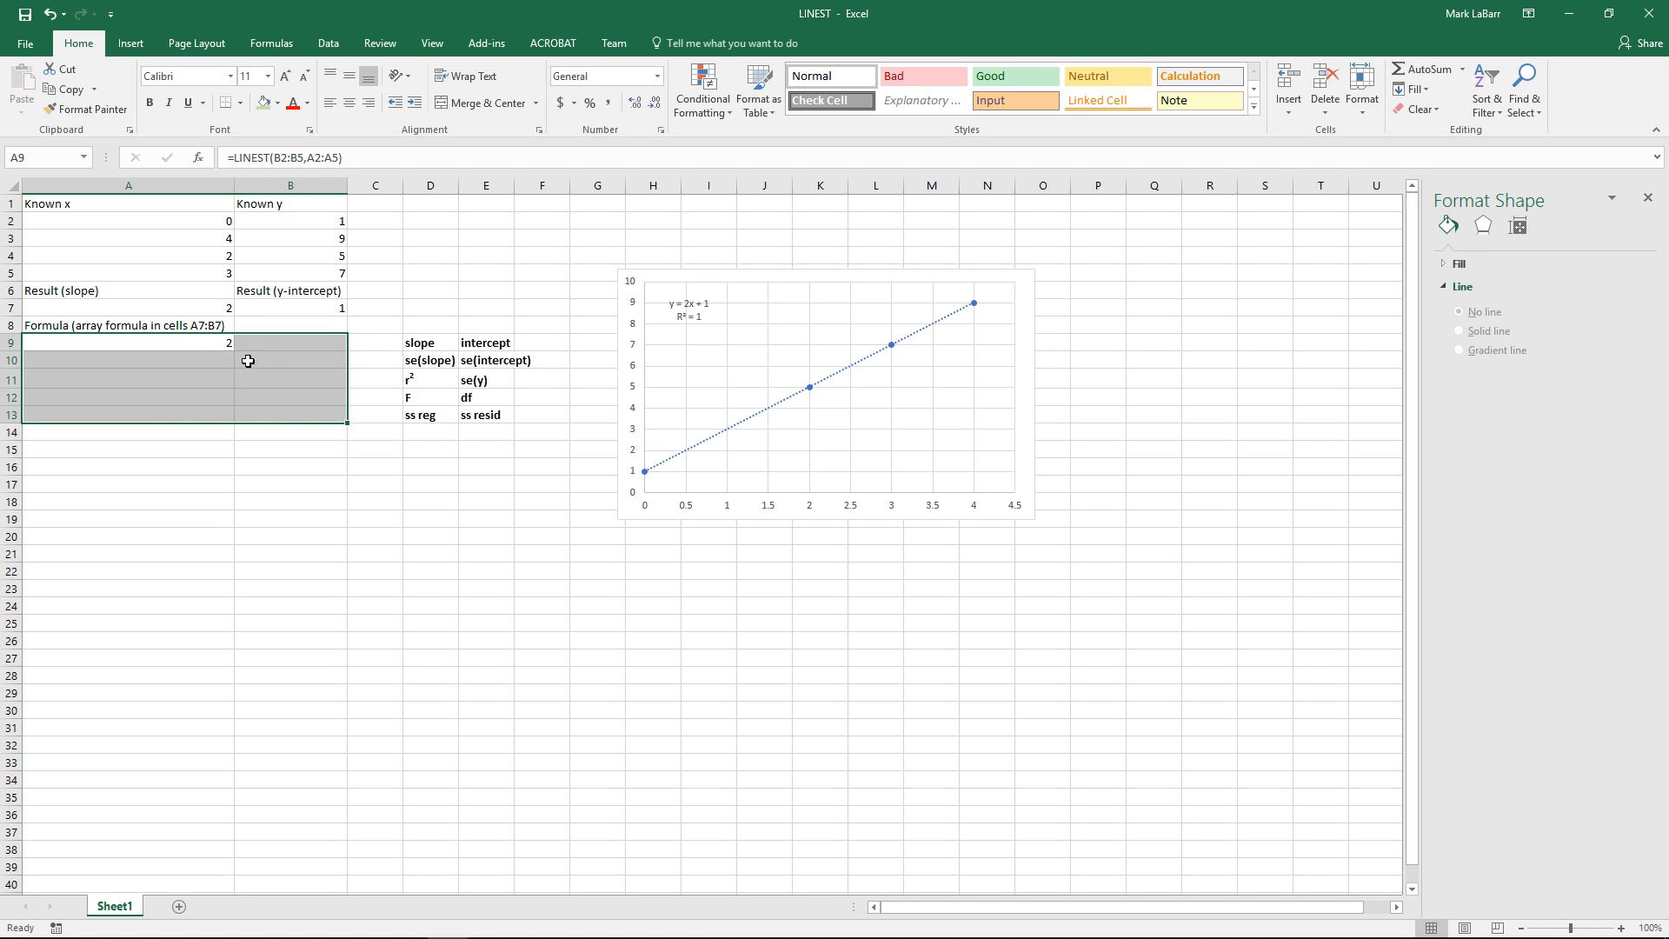
Step: Change the LINEST formula to {=LINEST(B2:B5,A2:A5,,TRUE)} as an array across A9:B13
{"action": "left_click", "coordinate": [127, 342]}
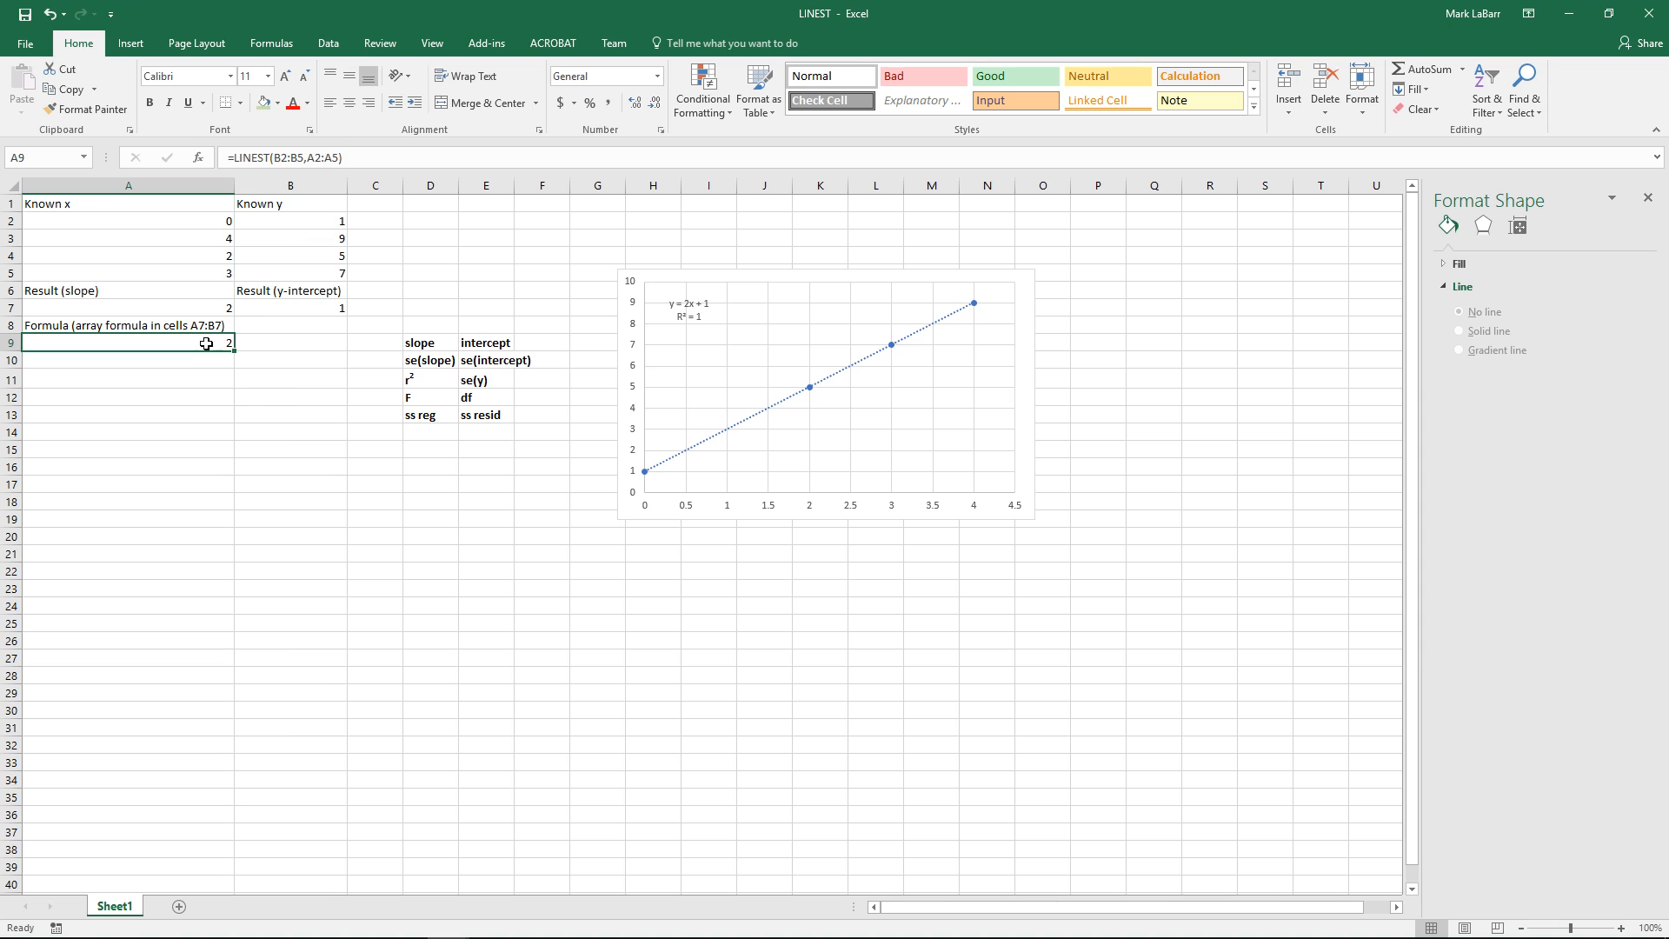
{"action": "left_click_drag", "start_coordinate": [128, 342], "coordinate": [289, 420]}
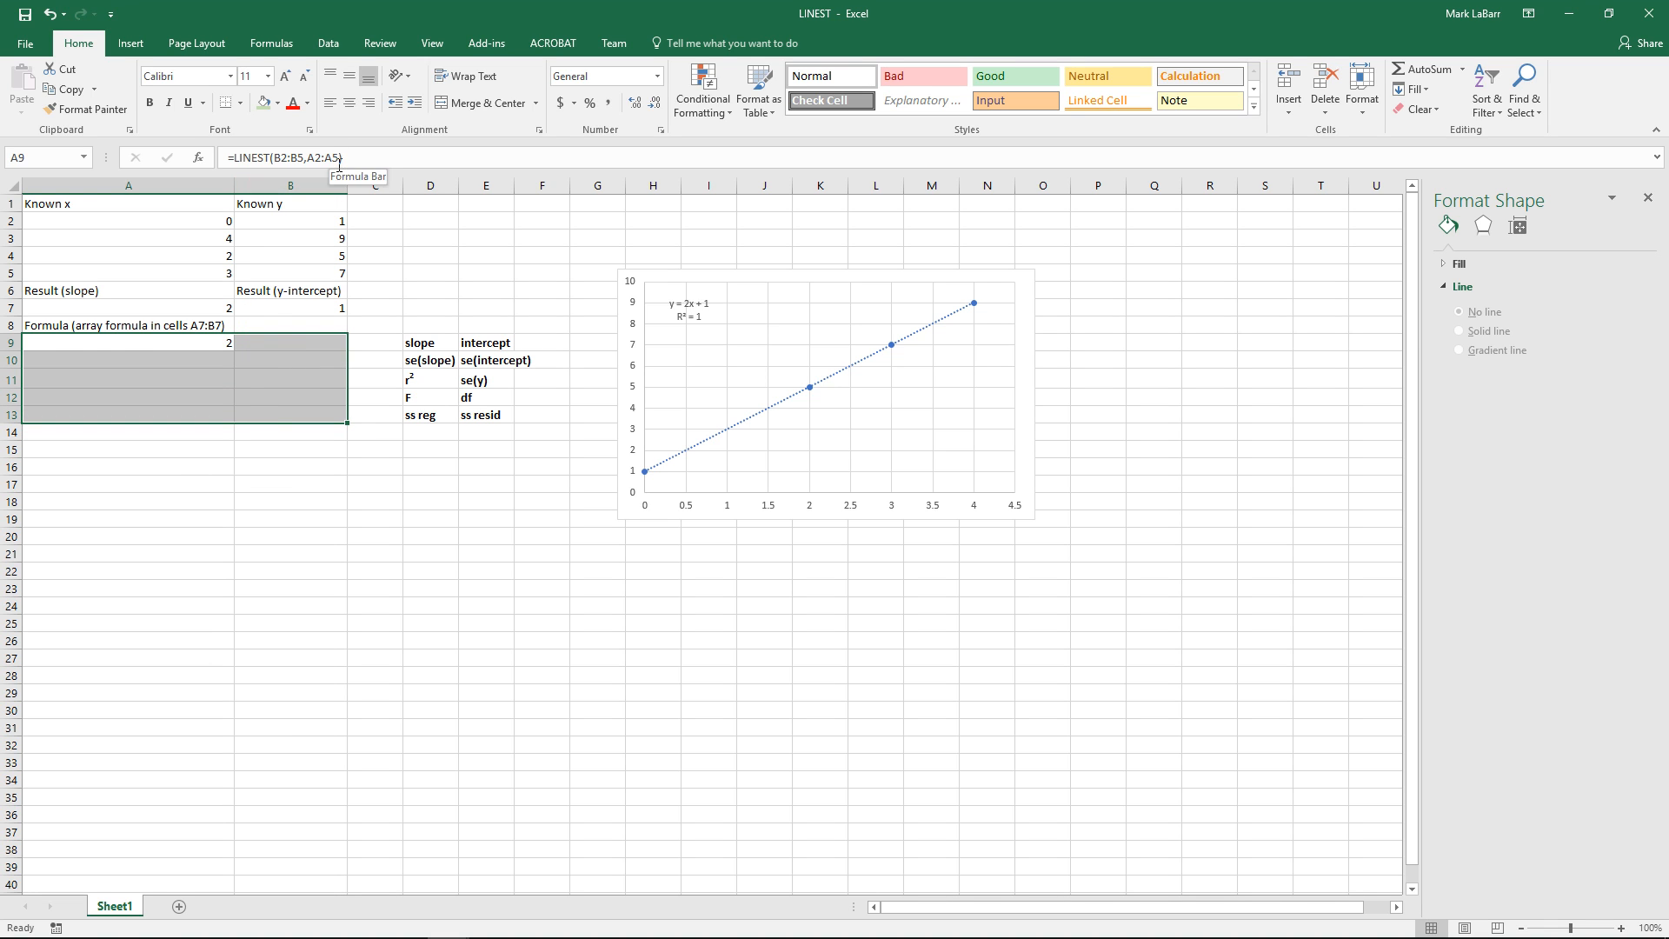
{"action": "type", "text": ",,TRUE"}
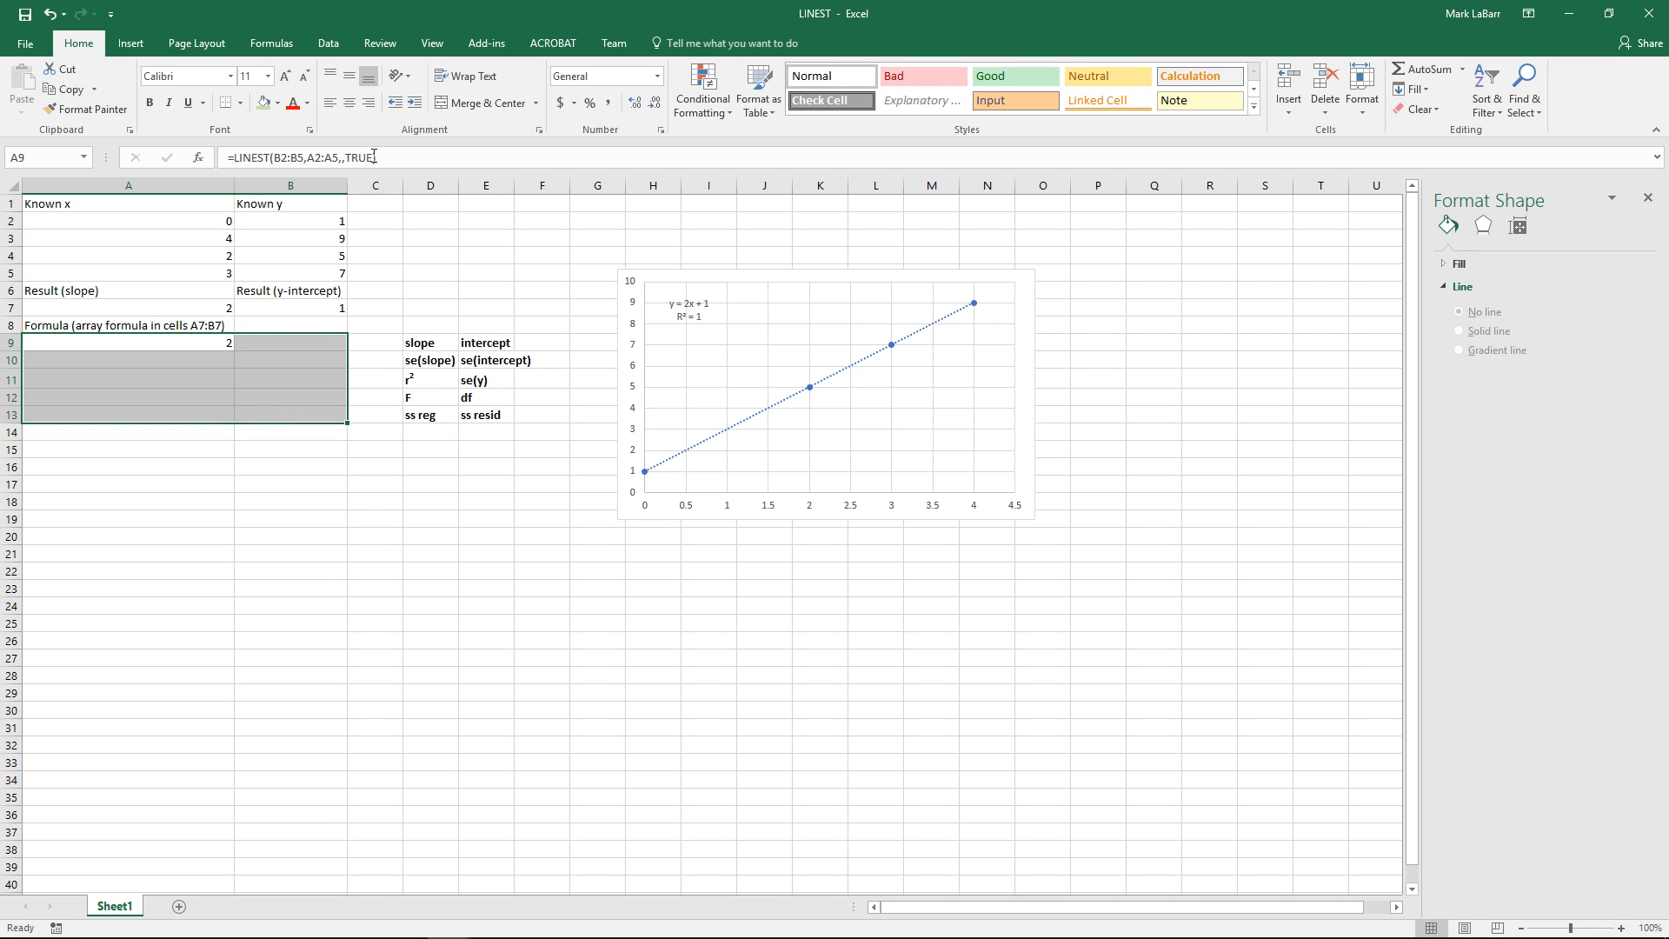
{"action": "double_click", "coordinate": [127, 341]}
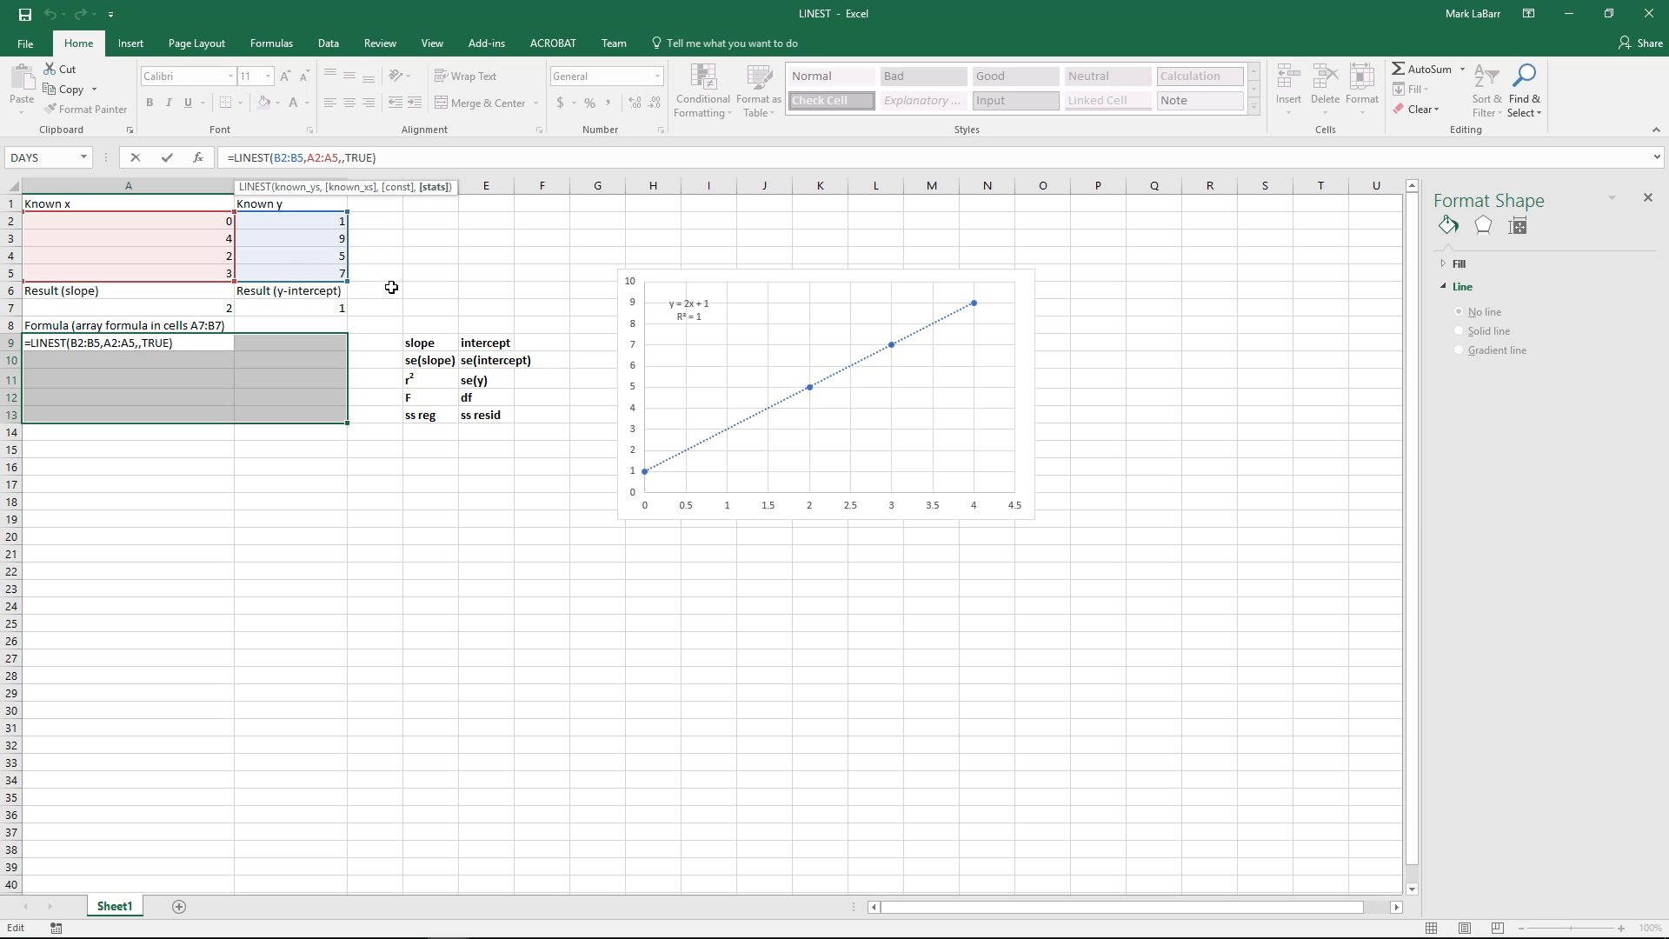
{"action": "key", "text": "ctrl+shift+enter"}
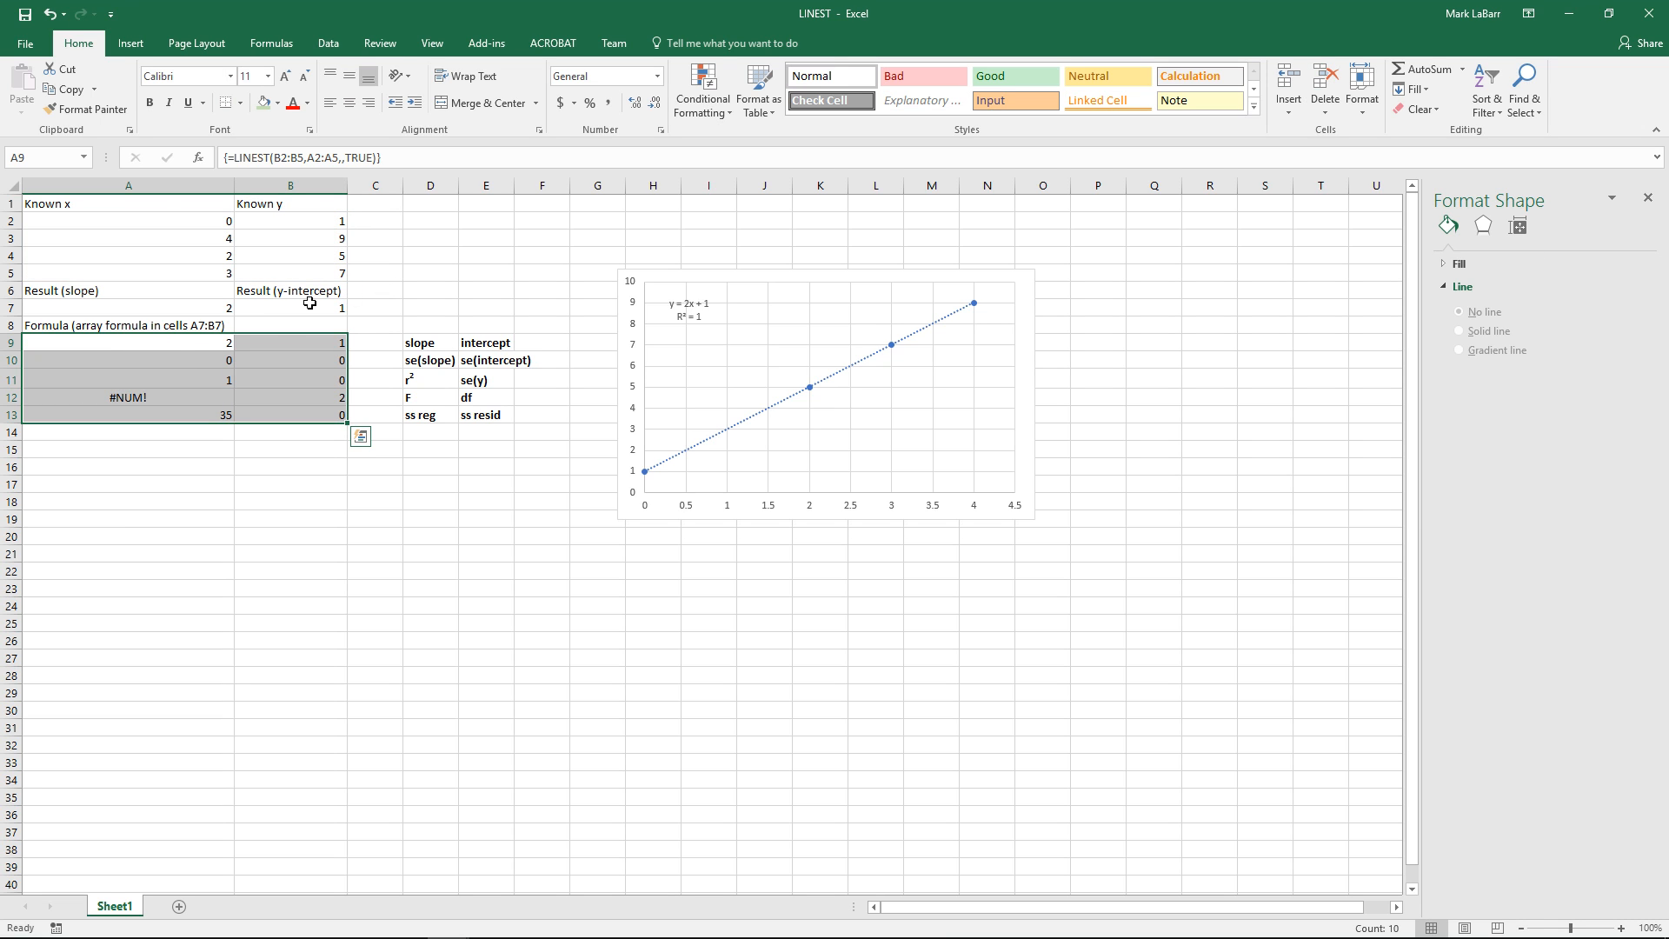
{"action": "mouse_move", "coordinate": [377, 157]}
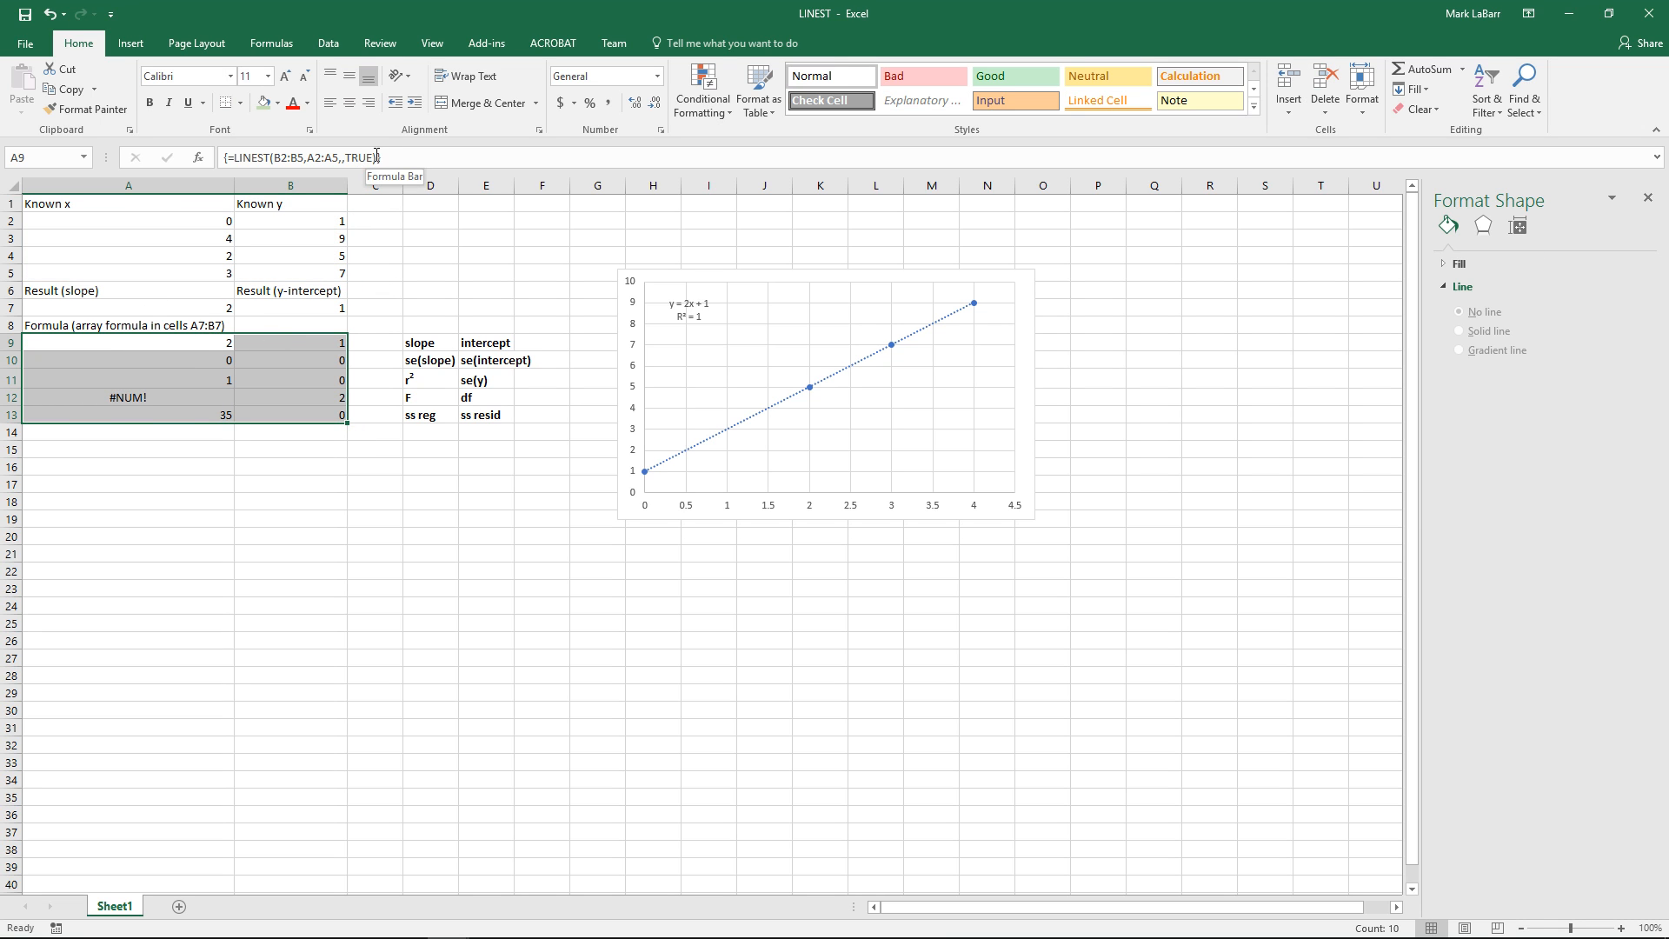
{"action": "left_click", "coordinate": [128, 342]}
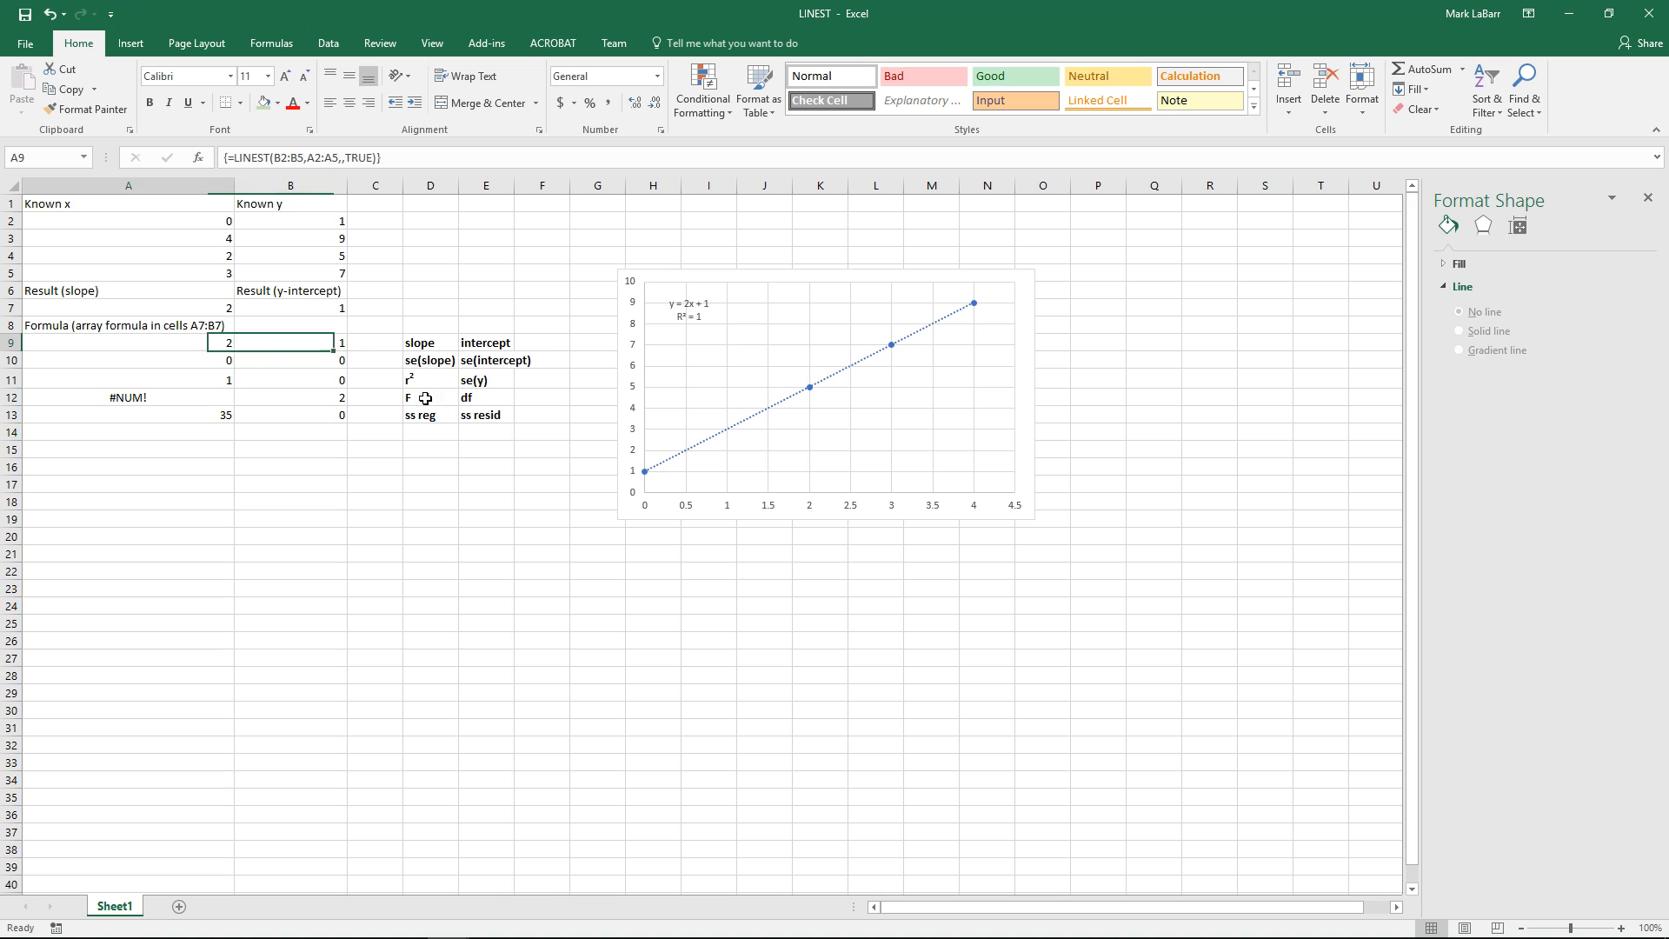
{"action": "left_click", "coordinate": [289, 360]}
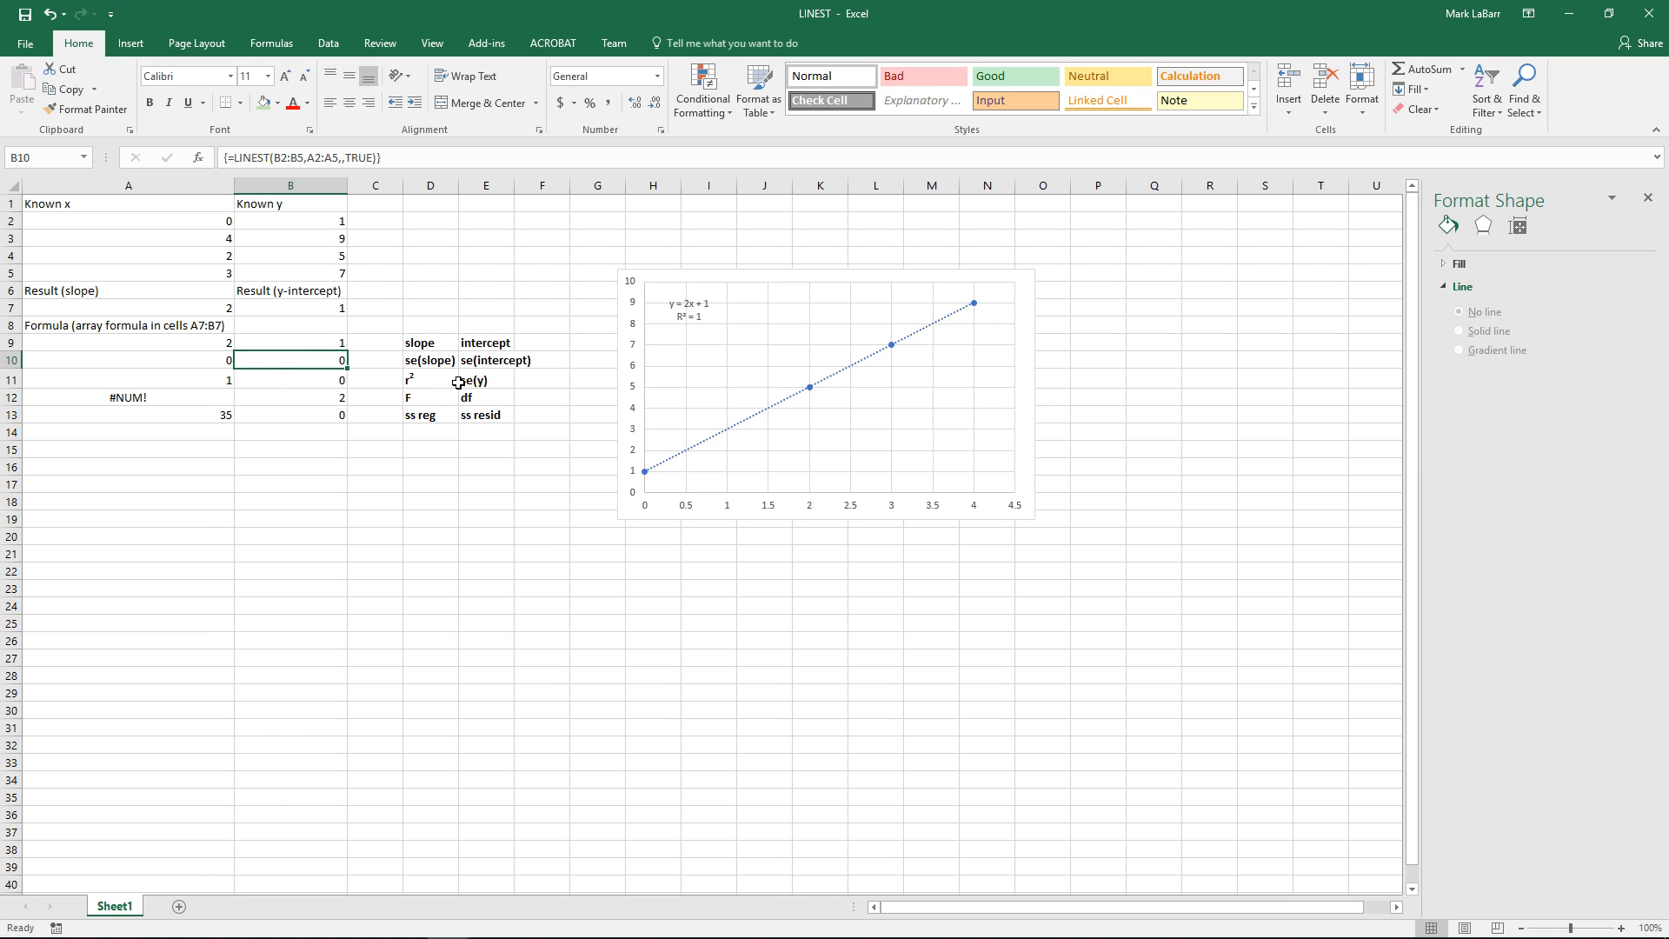
{"action": "left_click", "coordinate": [127, 376]}
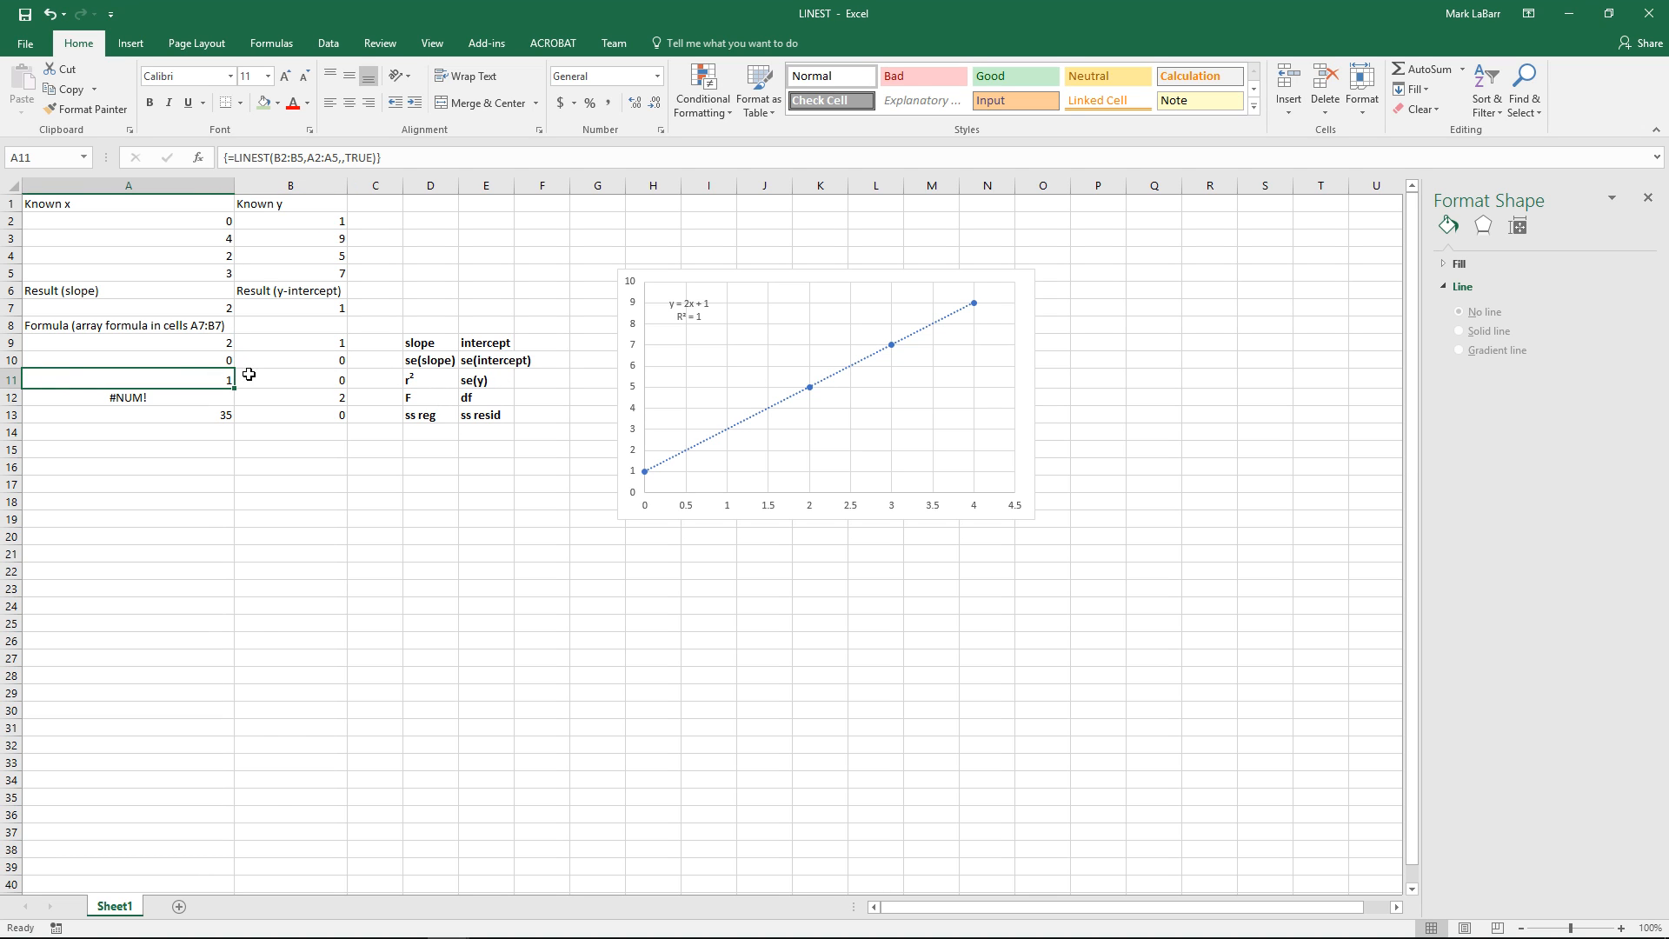
{"action": "left_click", "coordinate": [128, 397]}
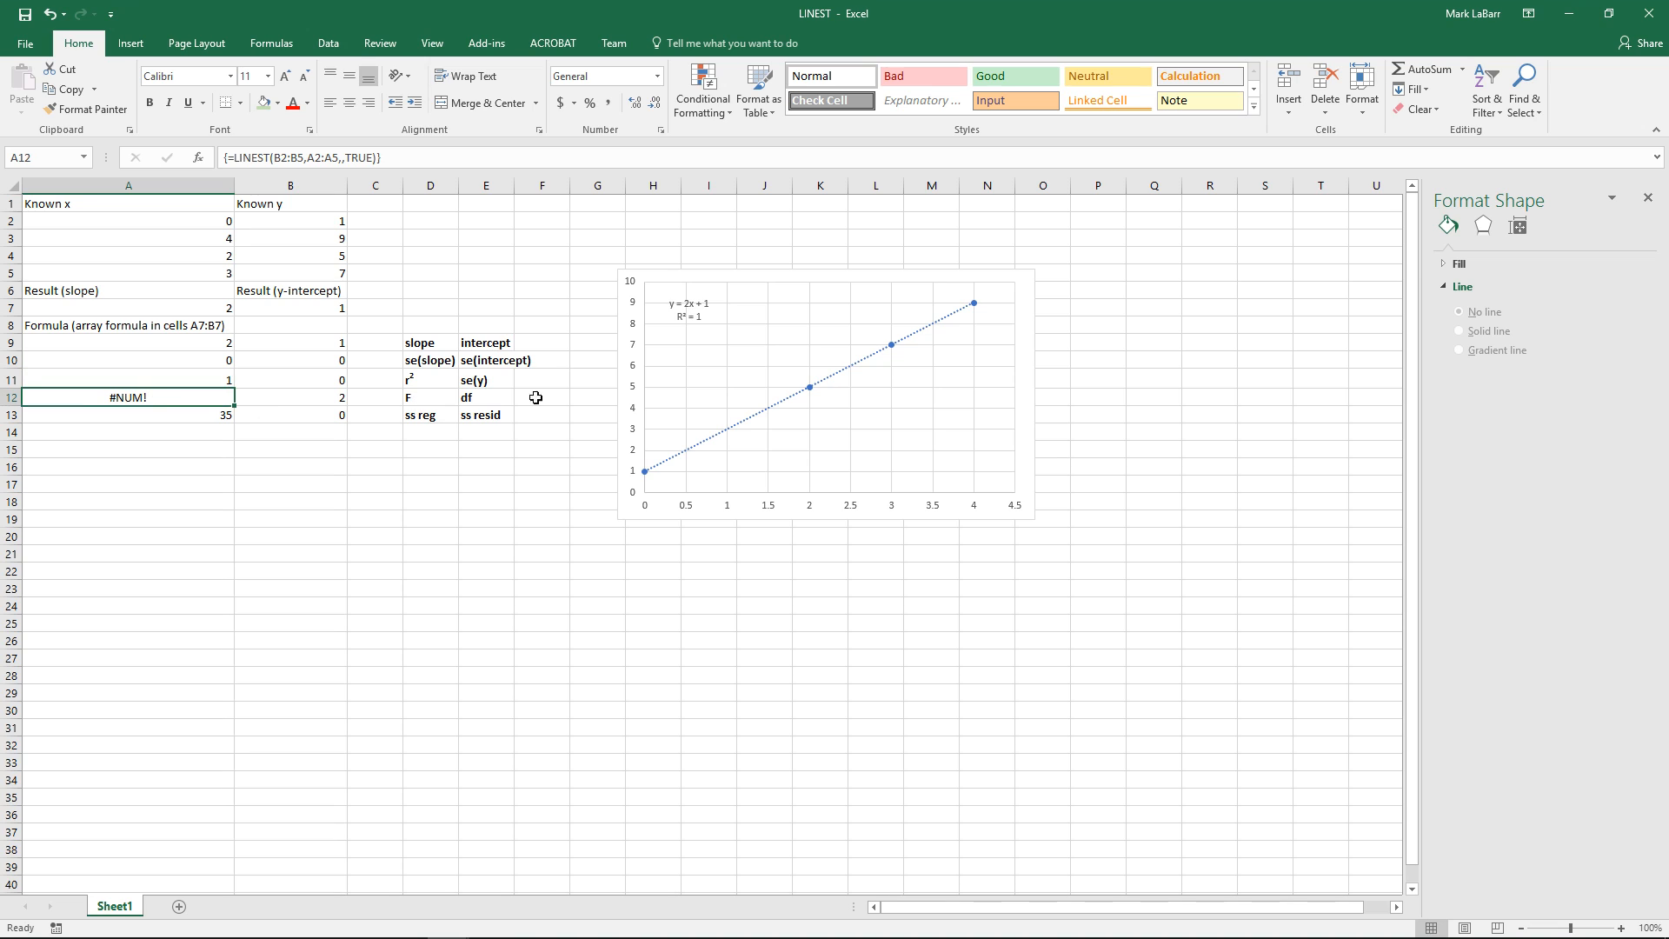
{"action": "mouse_move", "coordinate": [190, 360]}
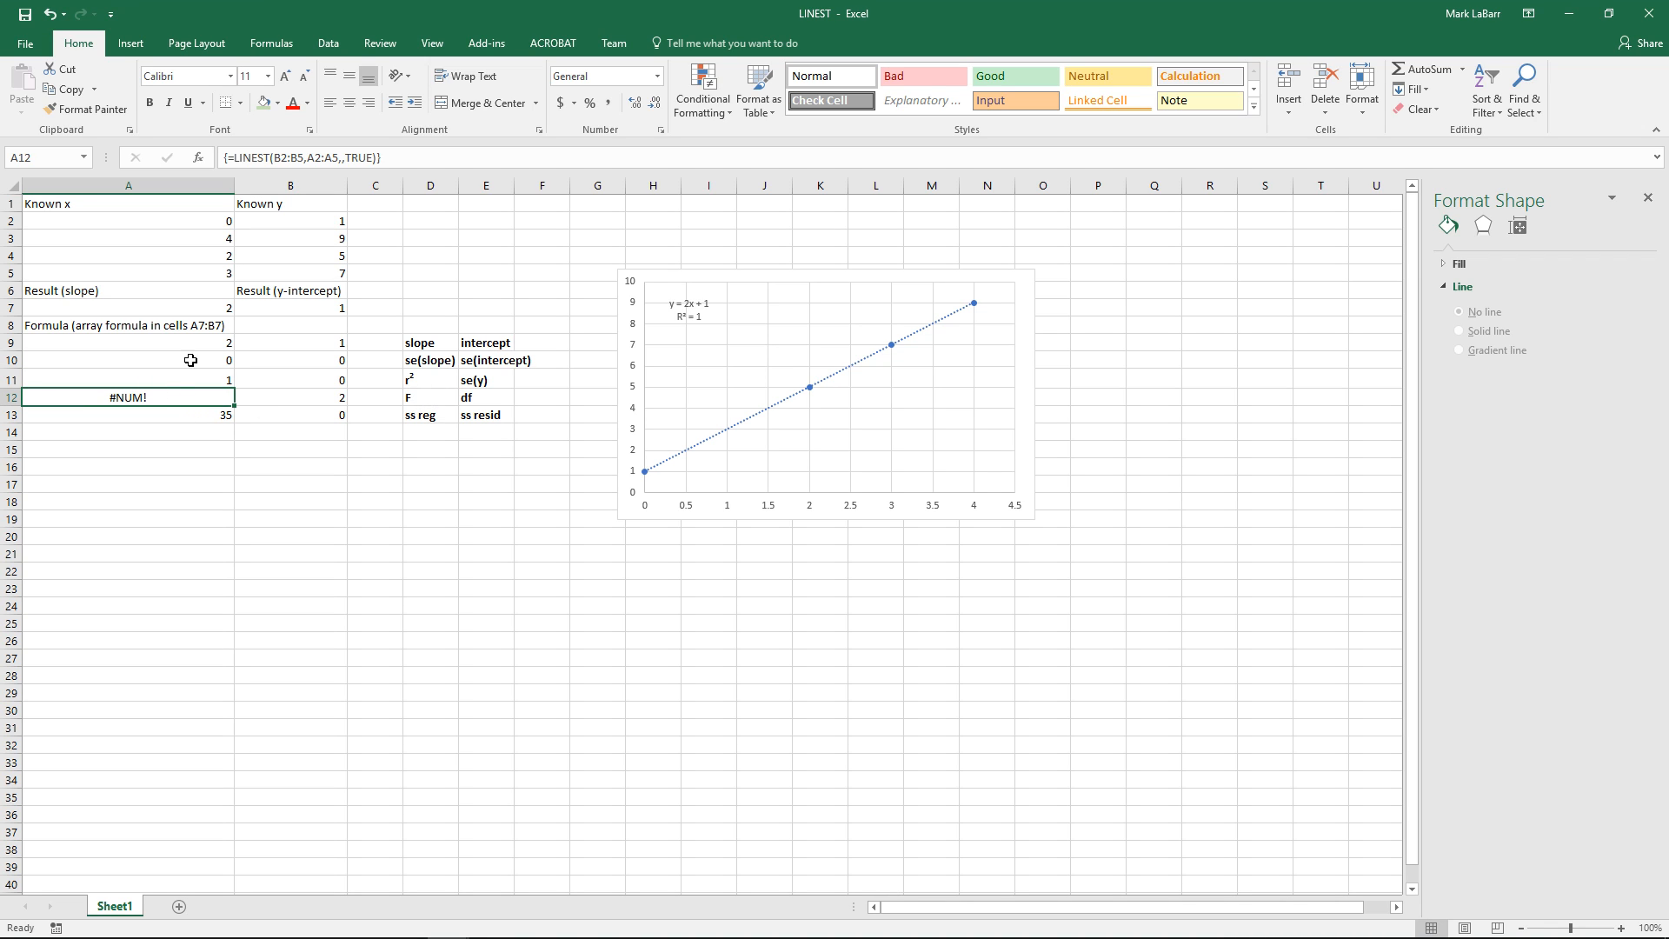
{"action": "mouse_move", "coordinate": [327, 245]}
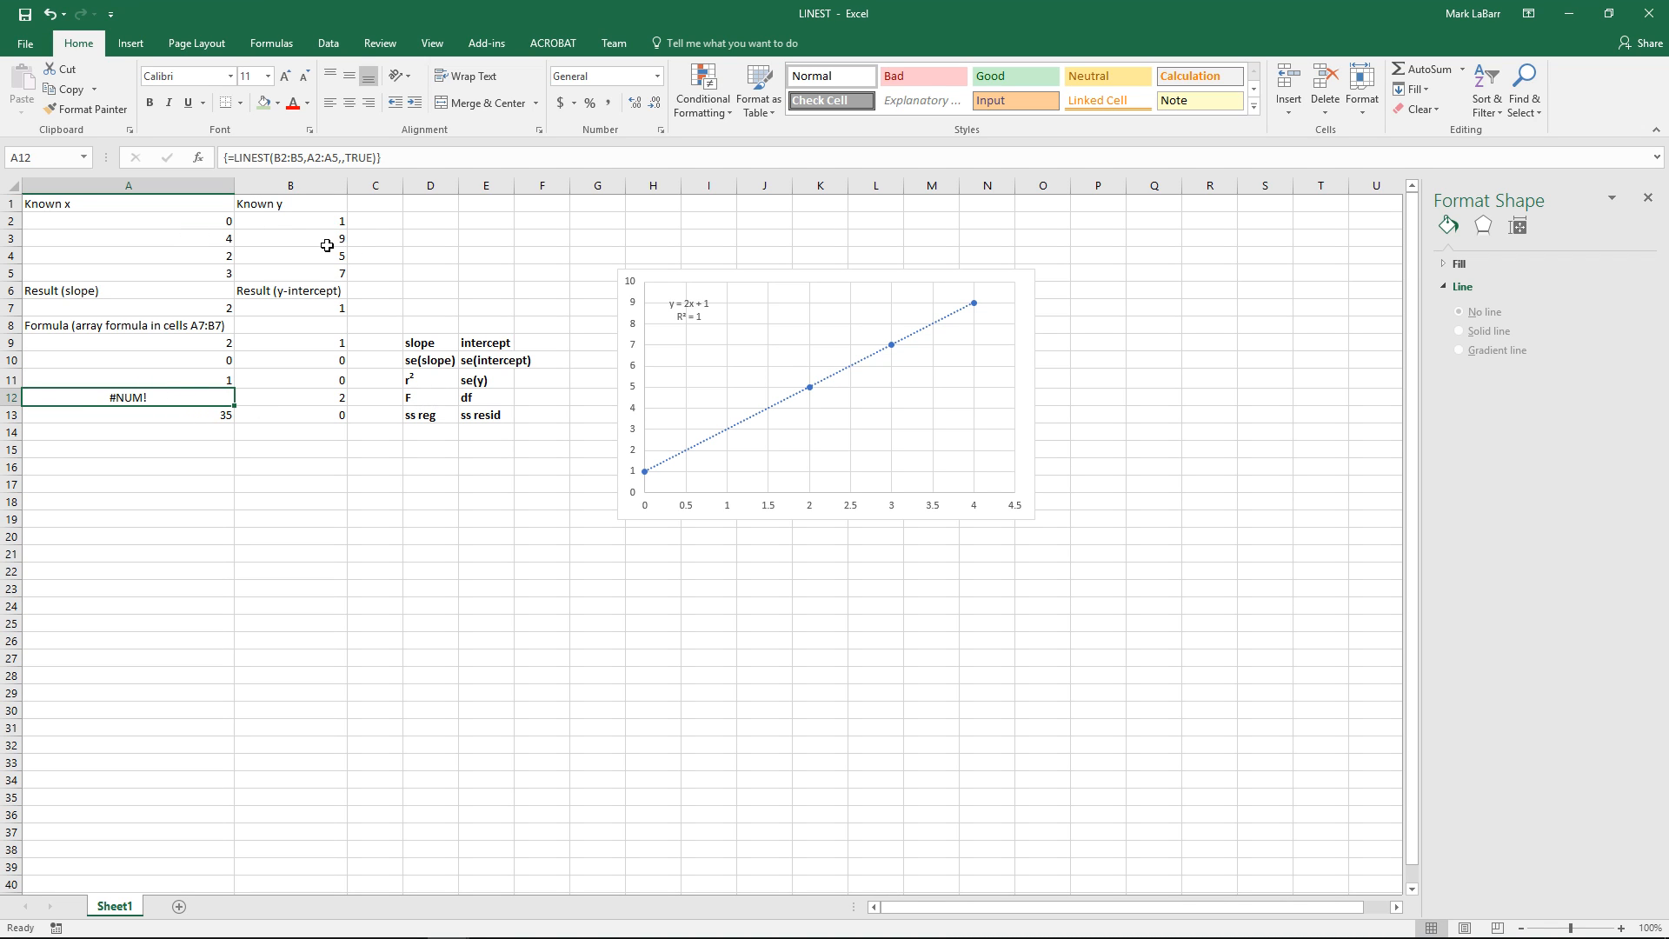
Step: Enter 10 in B3 to update LINEST to slope 2.2 and intercept 0.8
{"action": "type", "text": "10"}
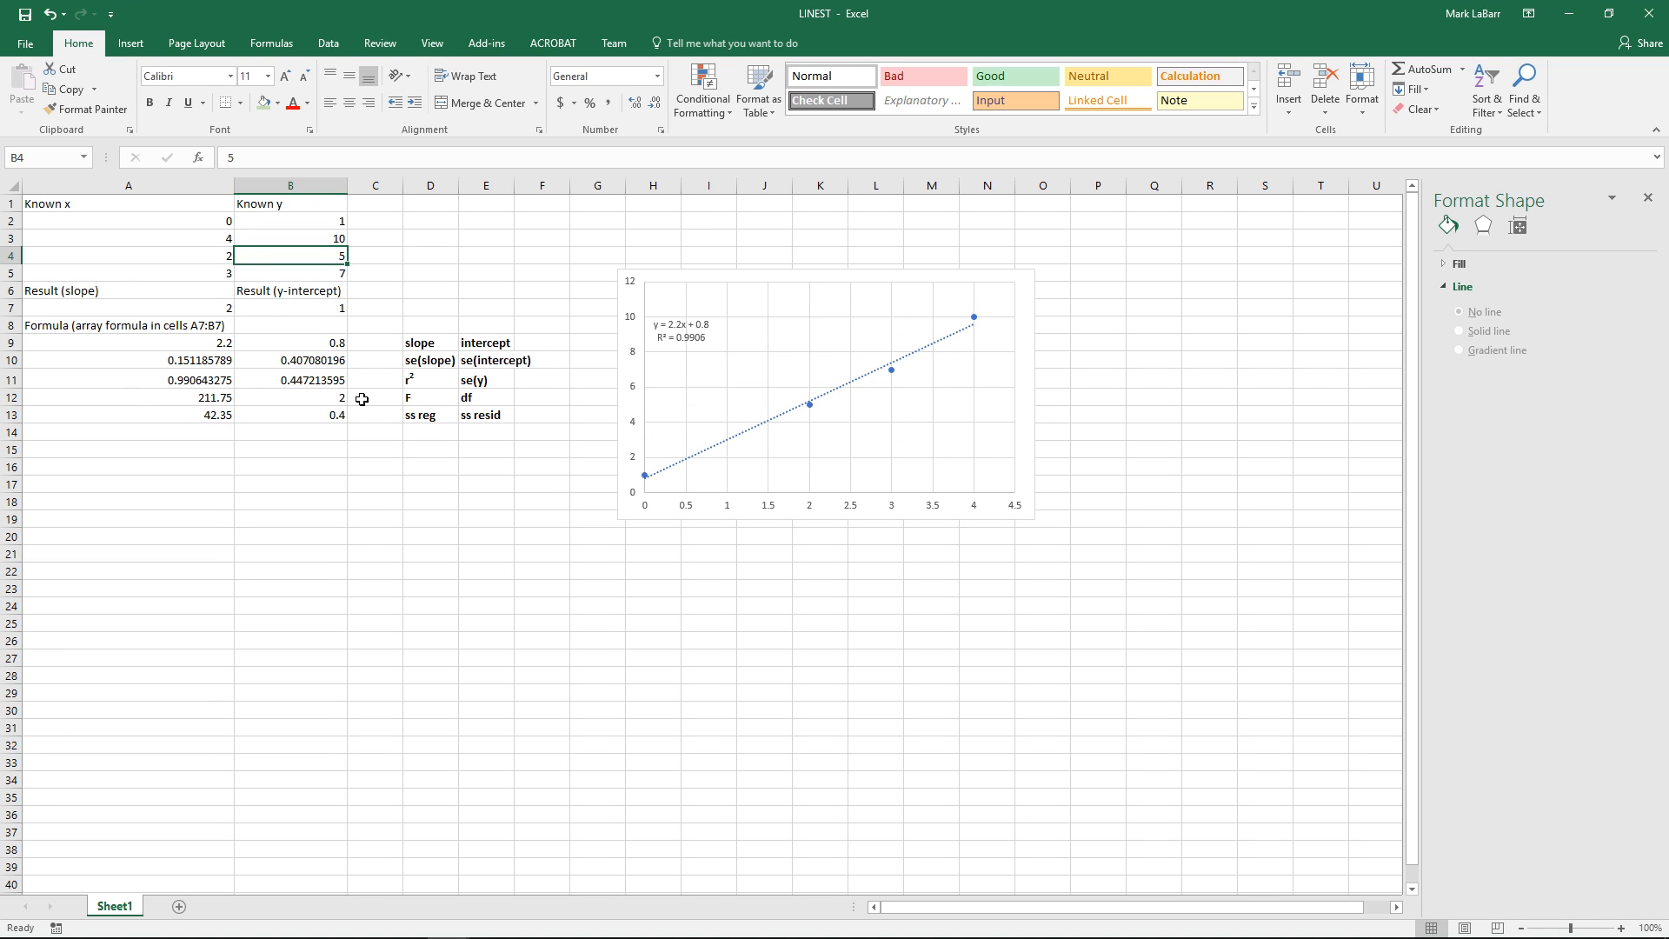
{"action": "mouse_move", "coordinate": [919, 313]}
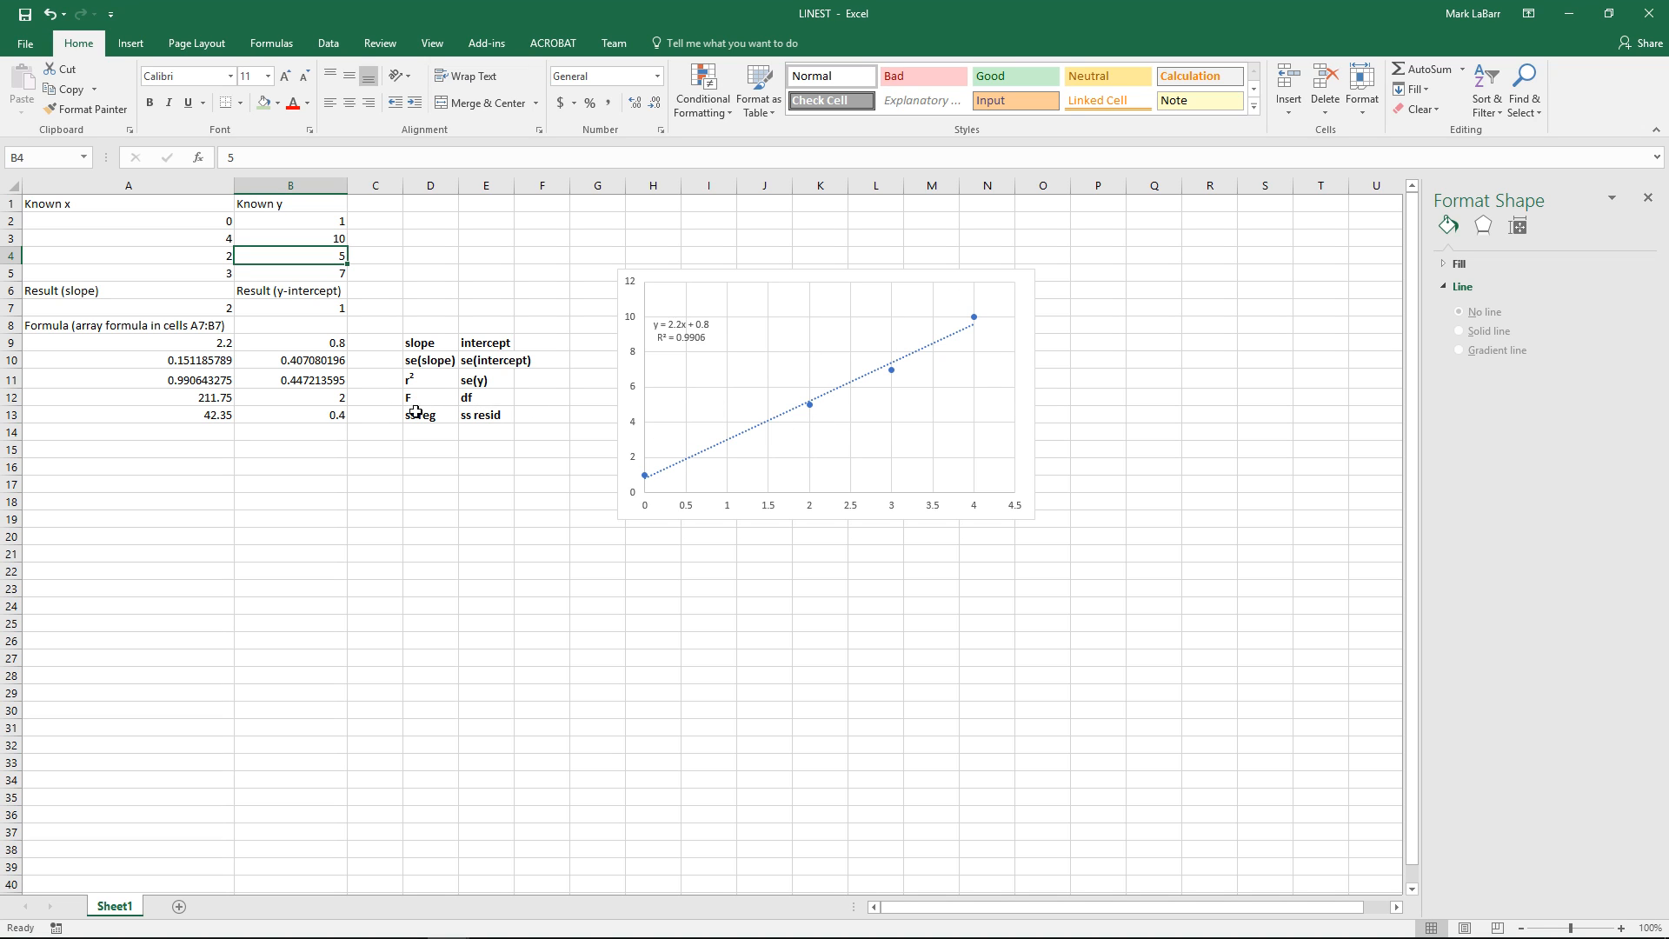
{"action": "mouse_move", "coordinate": [208, 380]}
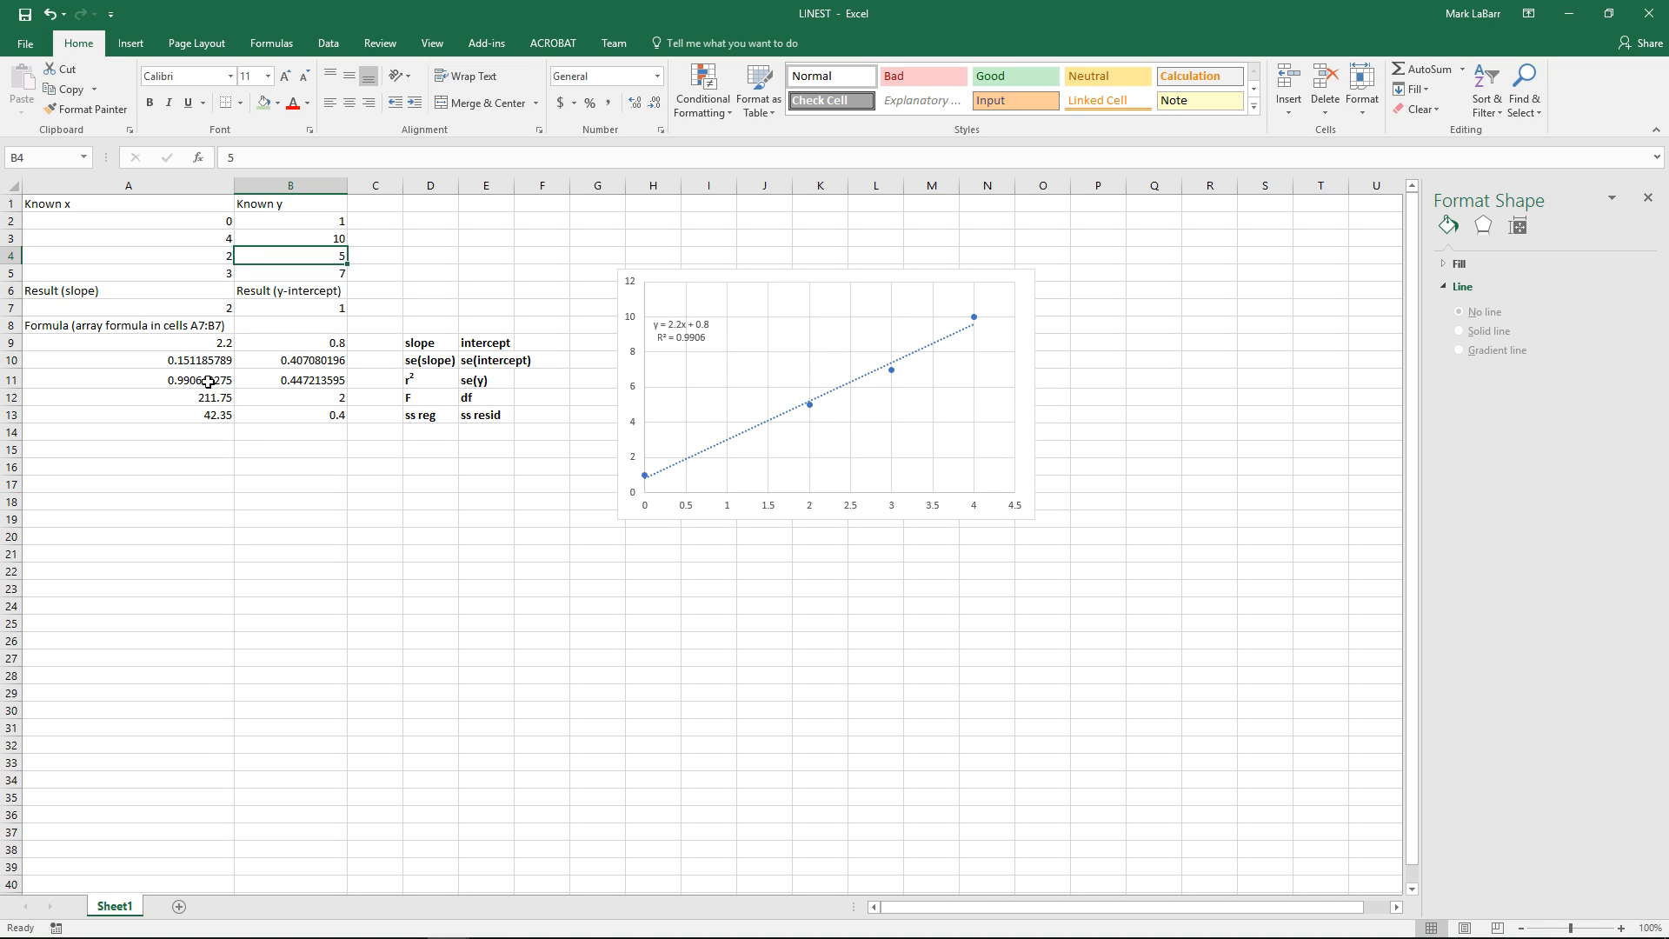
{"action": "mouse_move", "coordinate": [351, 255]}
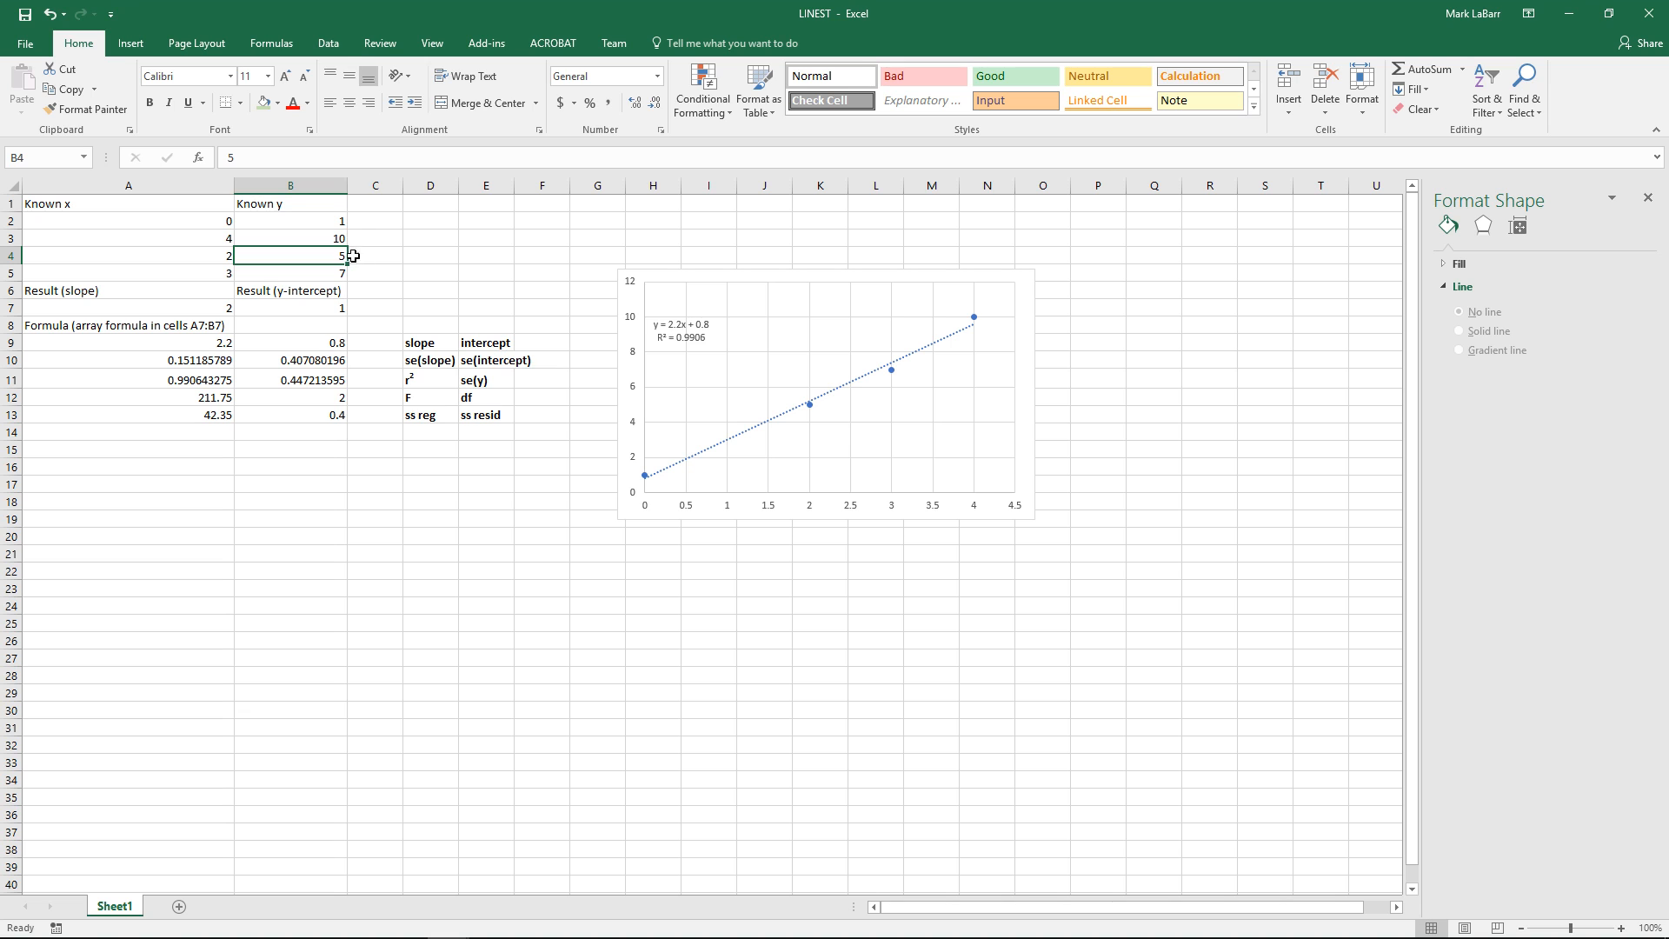
{"action": "left_click", "coordinate": [289, 237]}
{"action": "type", "text": "9"}
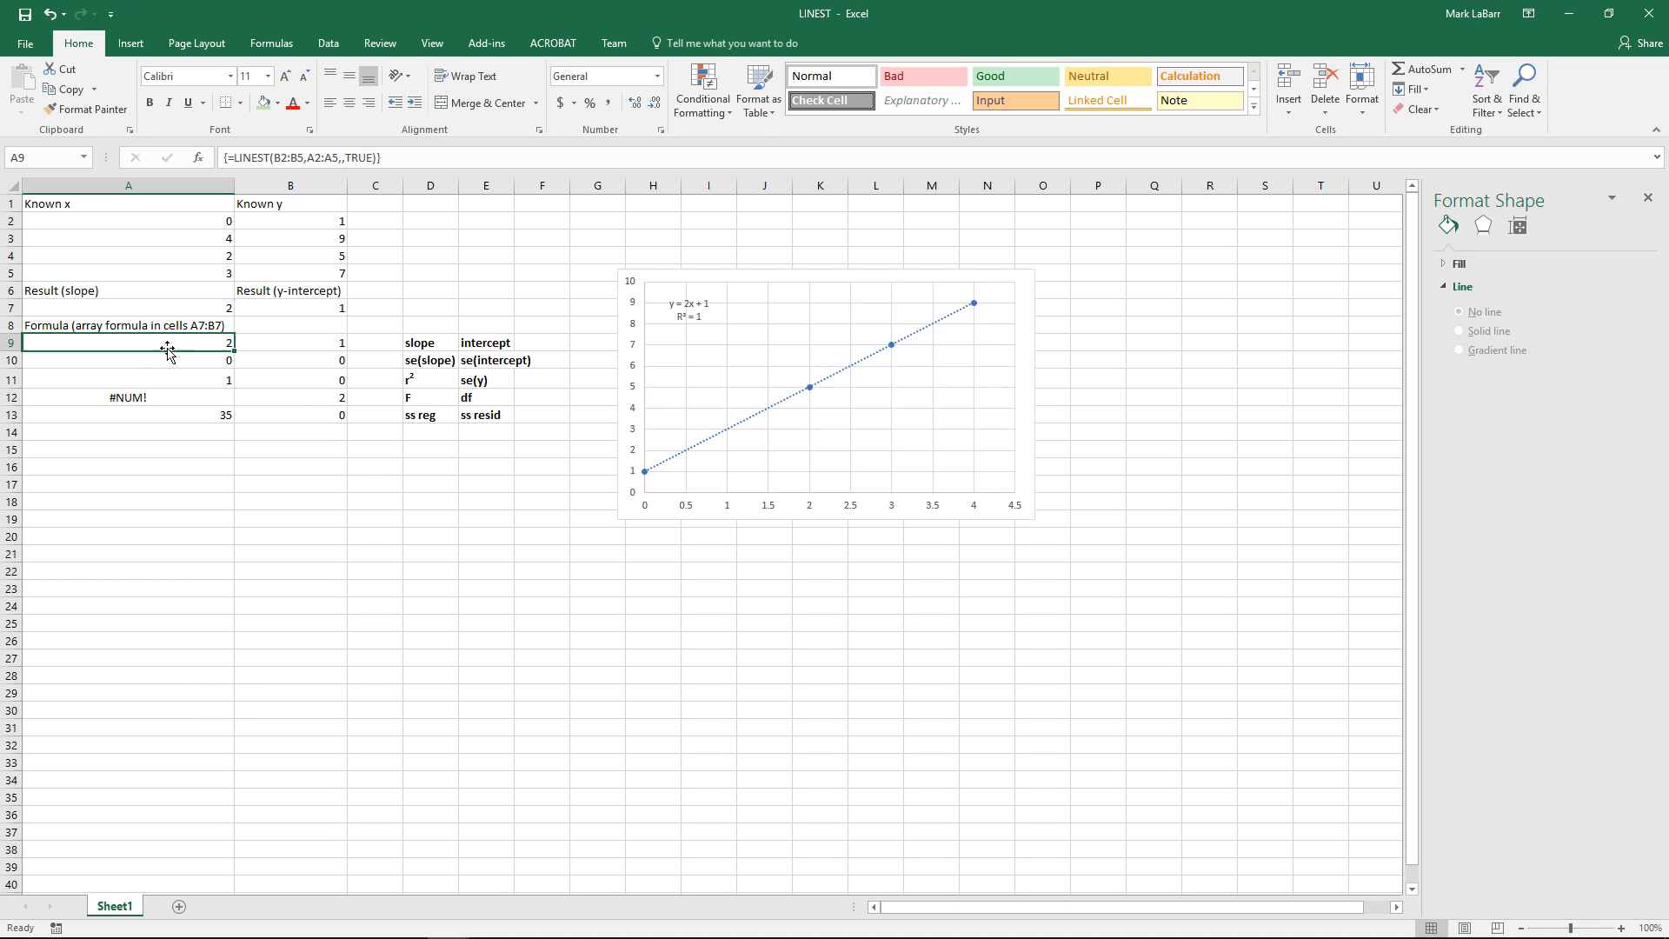
{"action": "mouse_move", "coordinate": [285, 350]}
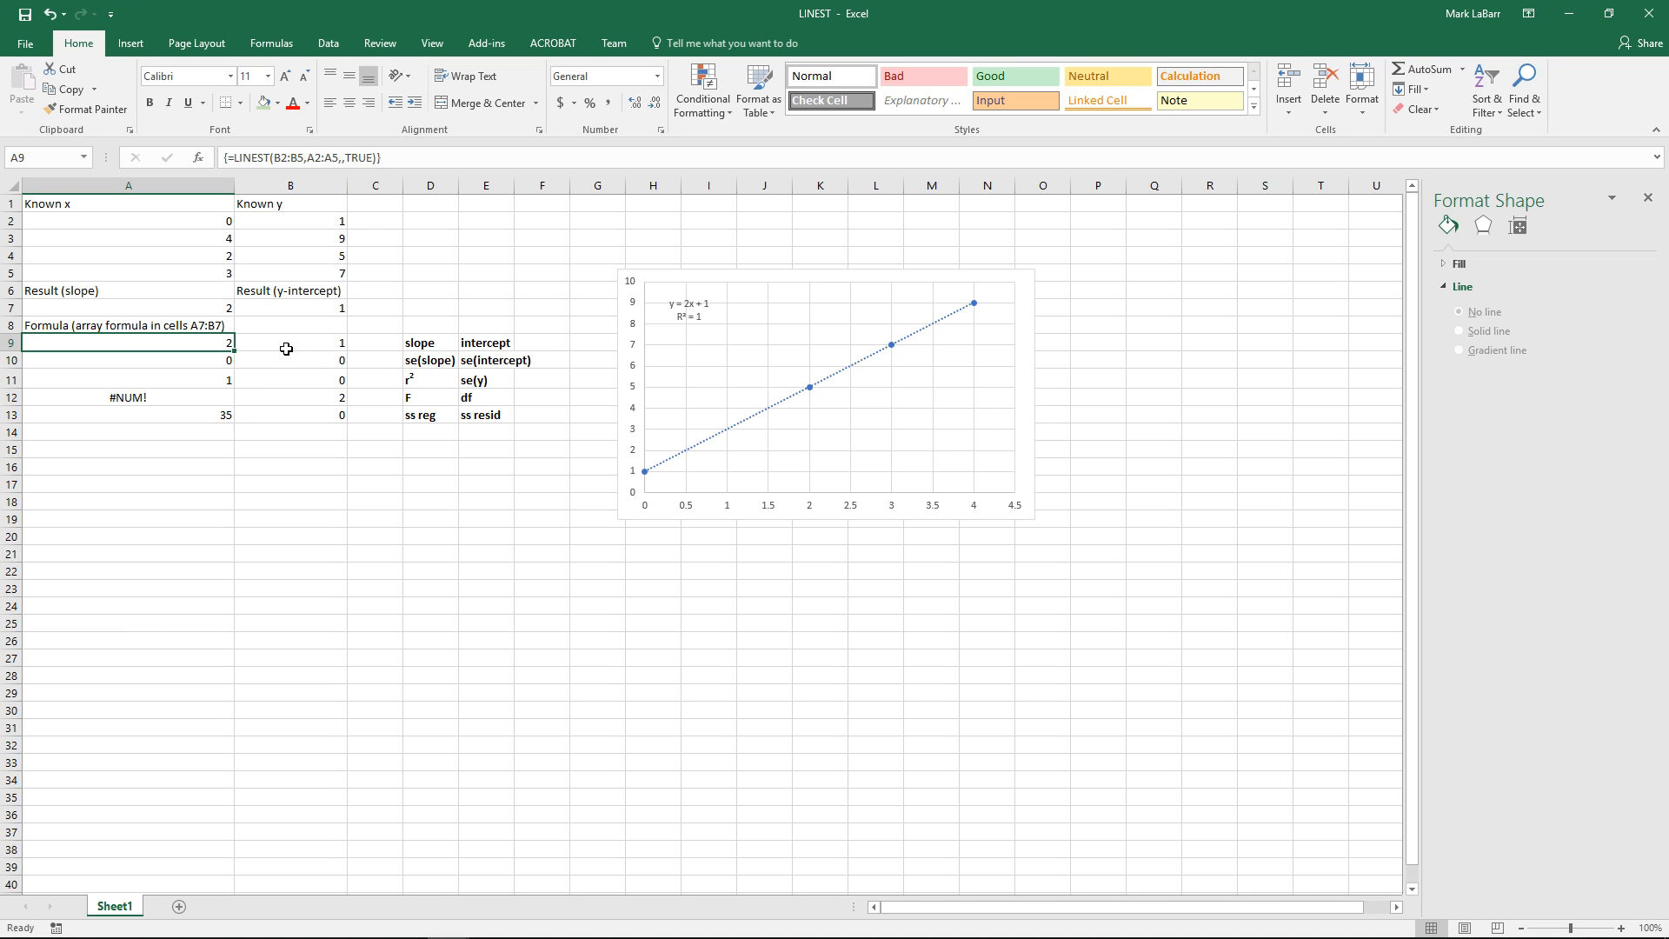
{"action": "mouse_move", "coordinate": [386, 463]}
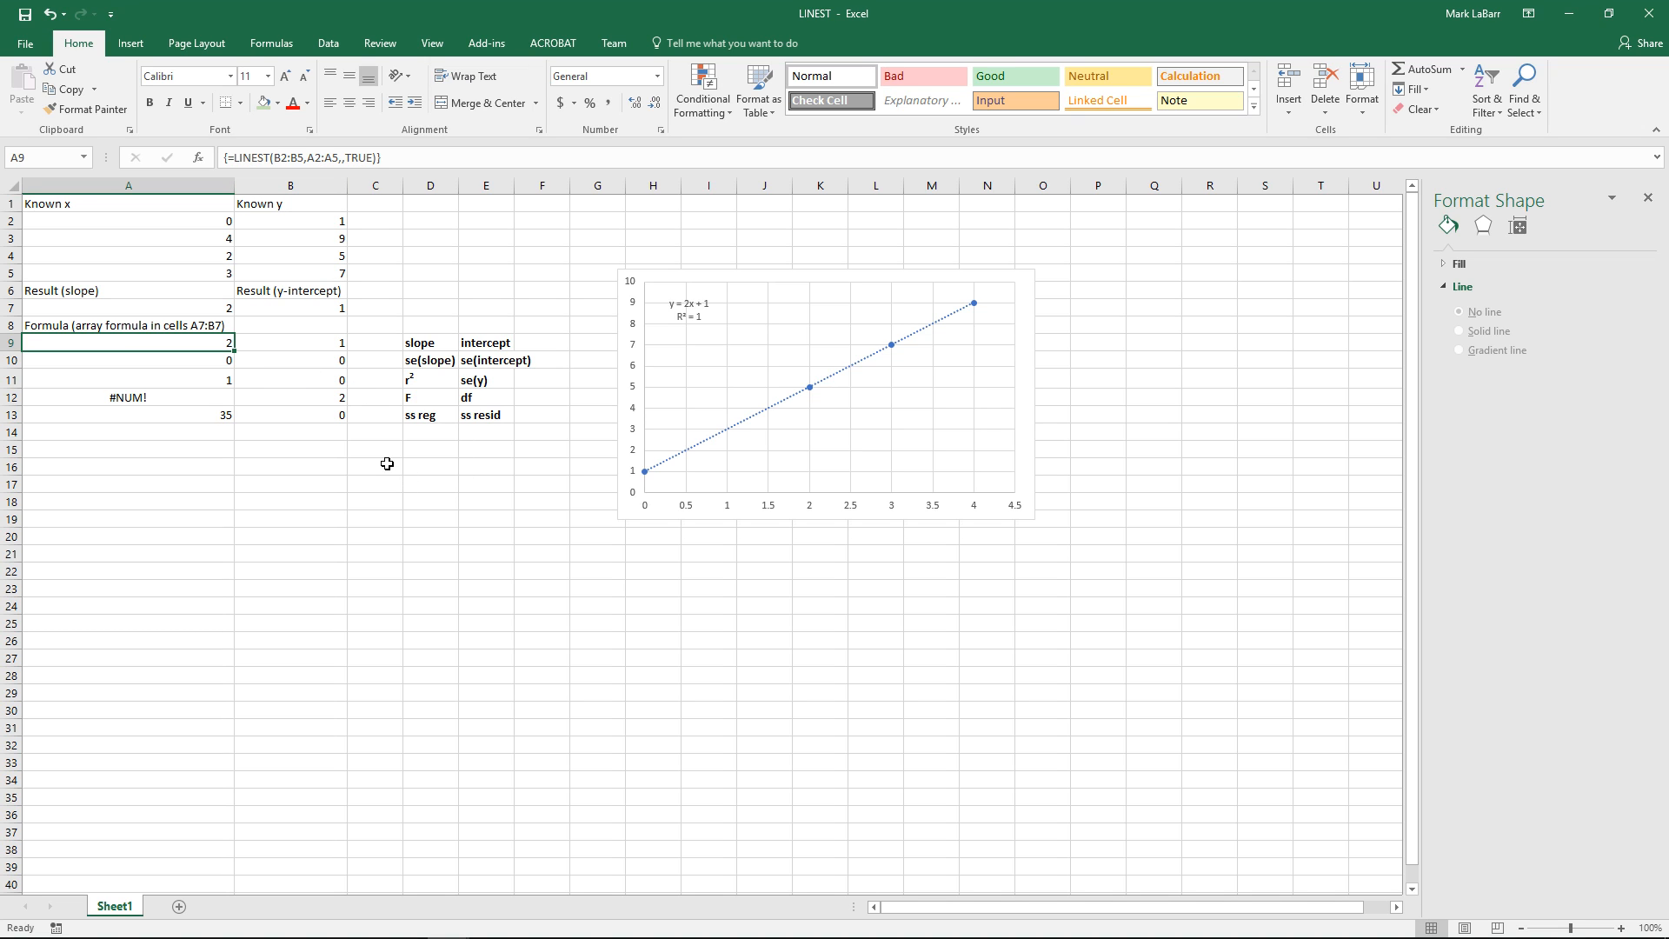
{"action": "mouse_move", "coordinate": [393, 447]}
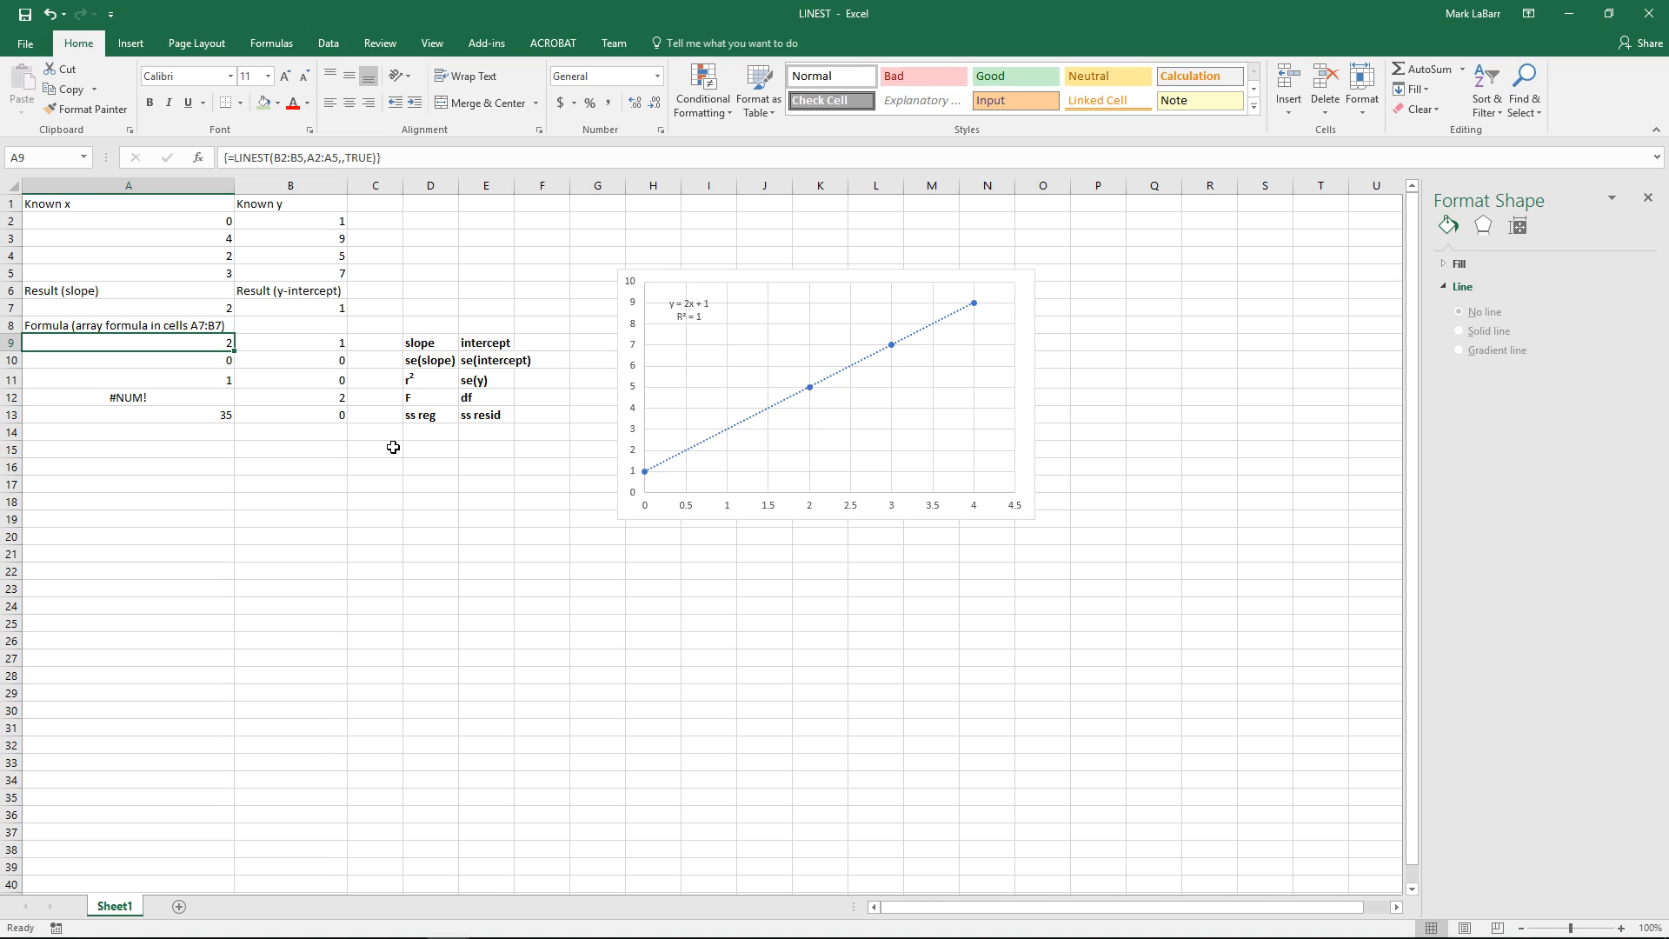